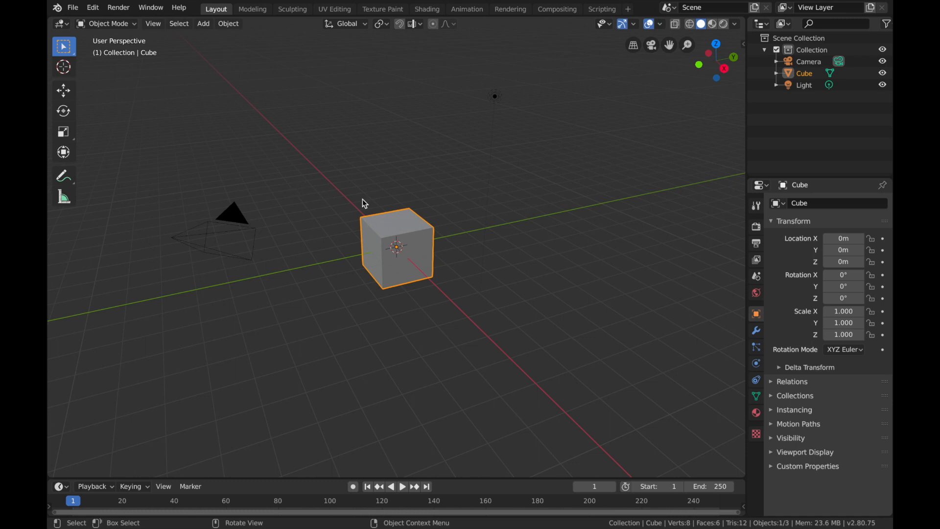
Delete the default cube and add a plane scaled up eightfold
key(x)
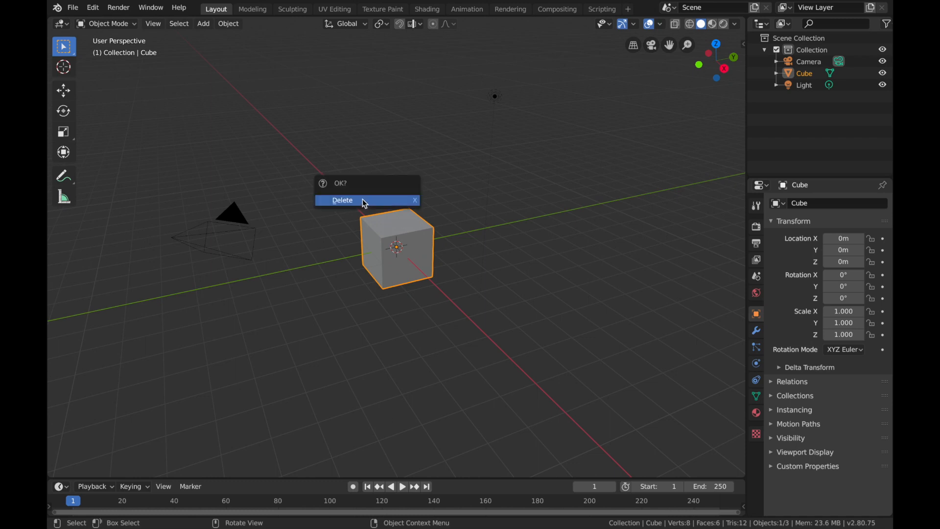
click(342, 200)
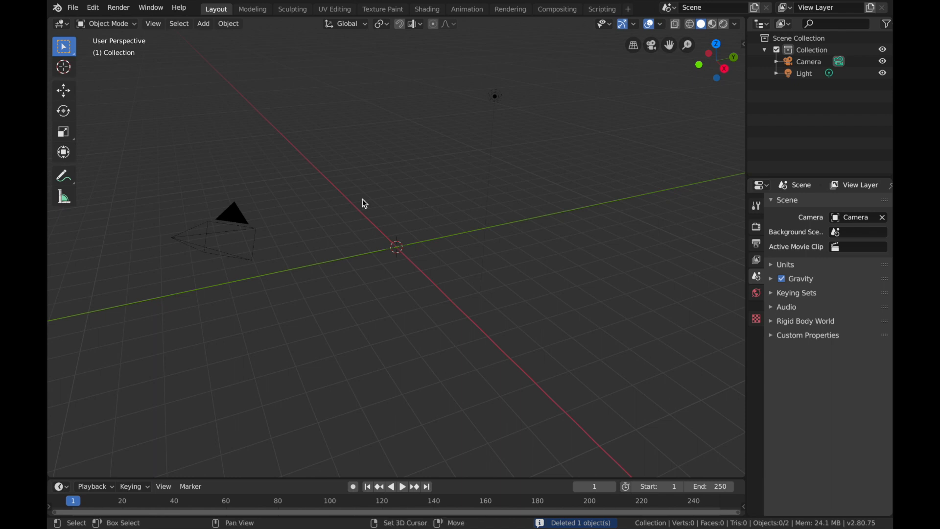
click(203, 24)
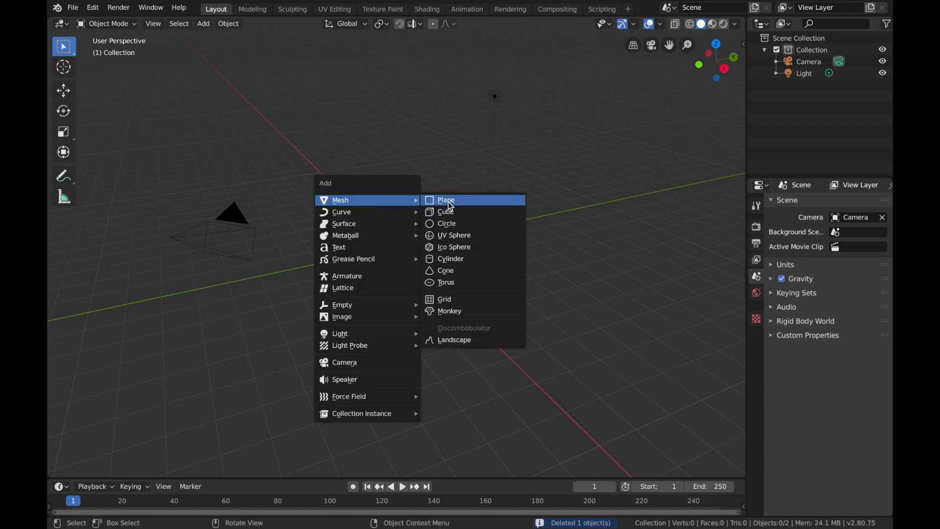
click(446, 200)
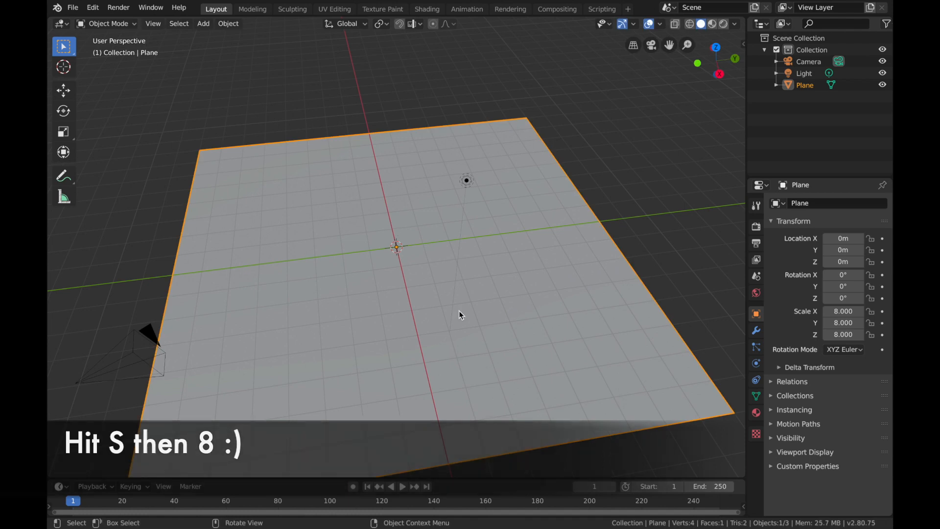
Subdivide the plane with 20 cuts into a 441-face grid, then return to Object Mode
key(tab)
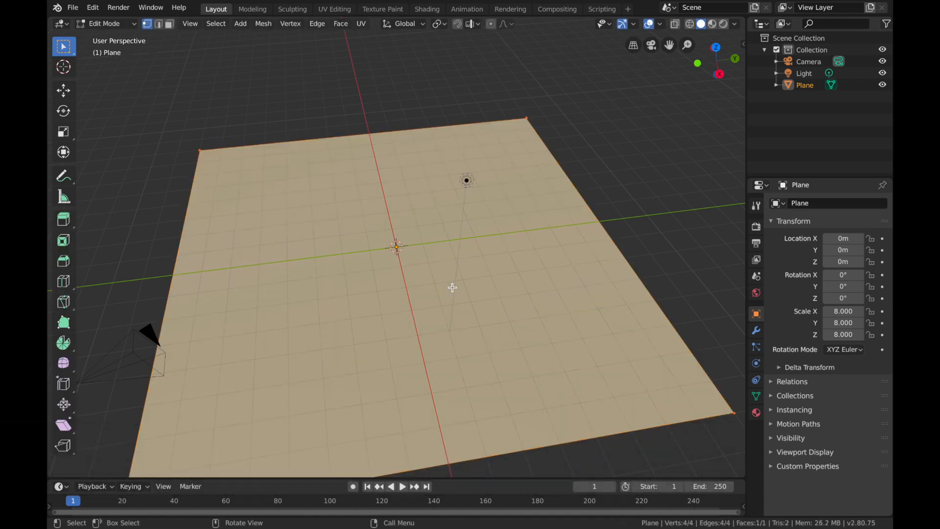
click(317, 24)
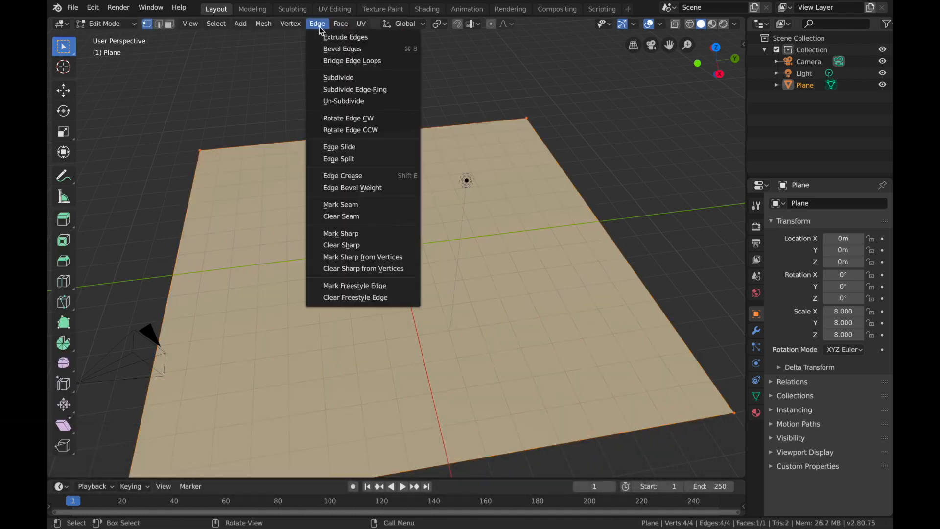
click(339, 77)
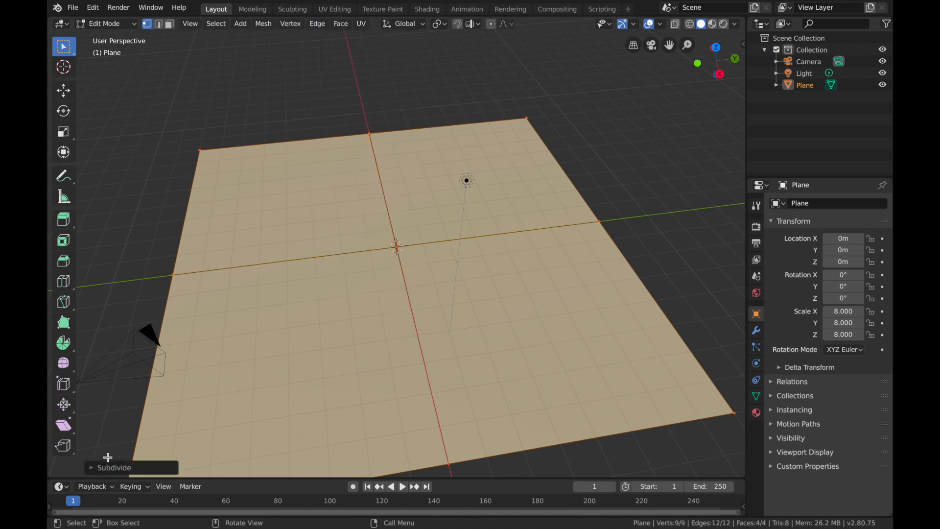
click(113, 467)
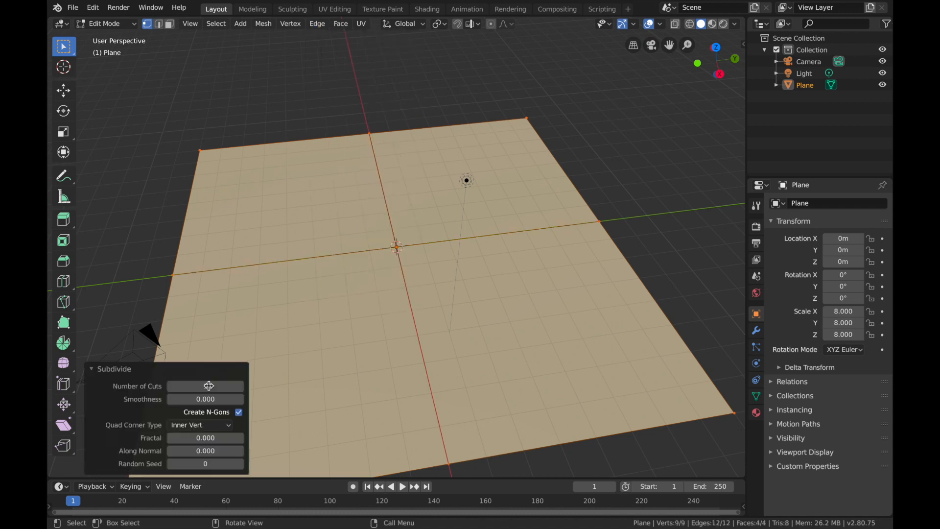
click(206, 385)
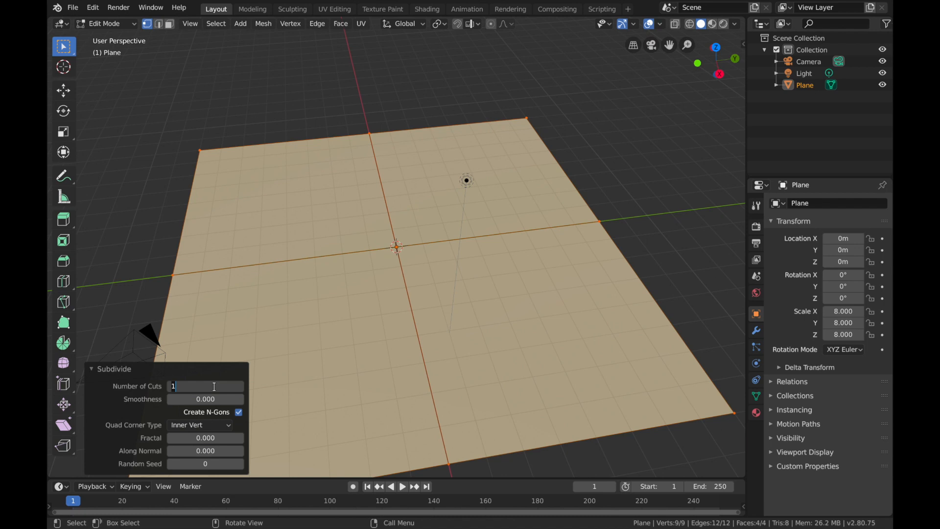
text(20)
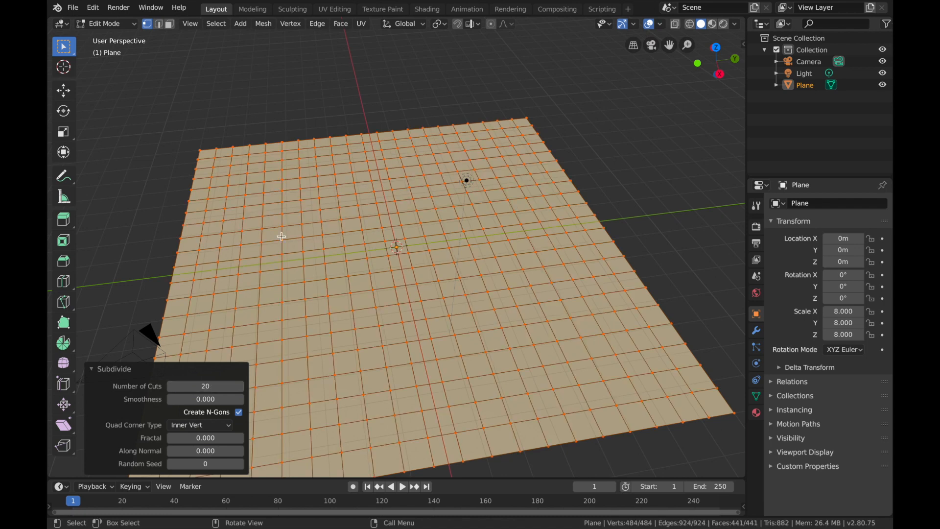
key(Tab)
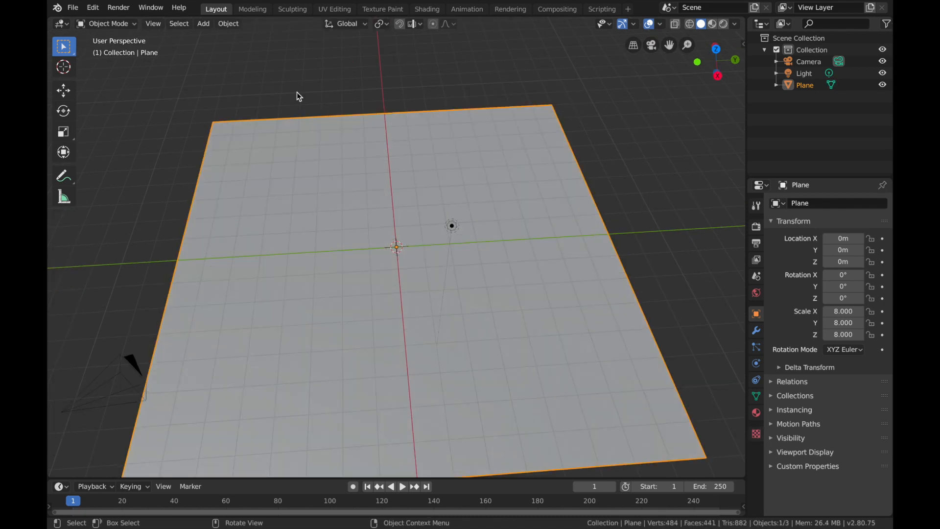
Apply Edge Split to the whole grid, producing separate squares with 1,764 vertices
key(Tab)
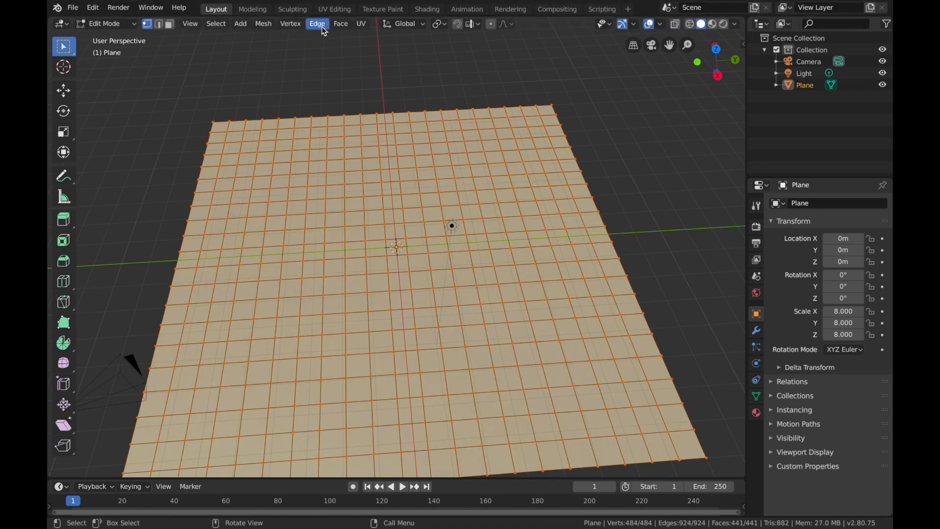
click(317, 23)
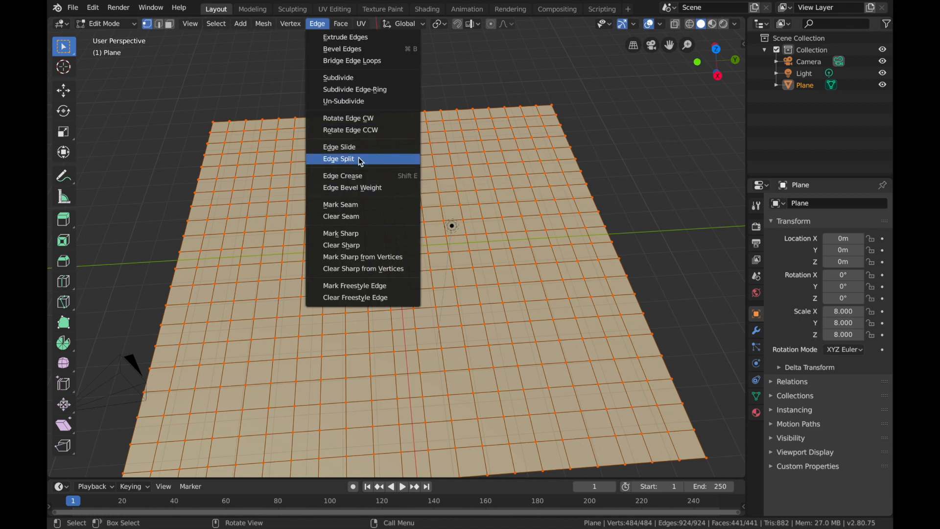
click(338, 158)
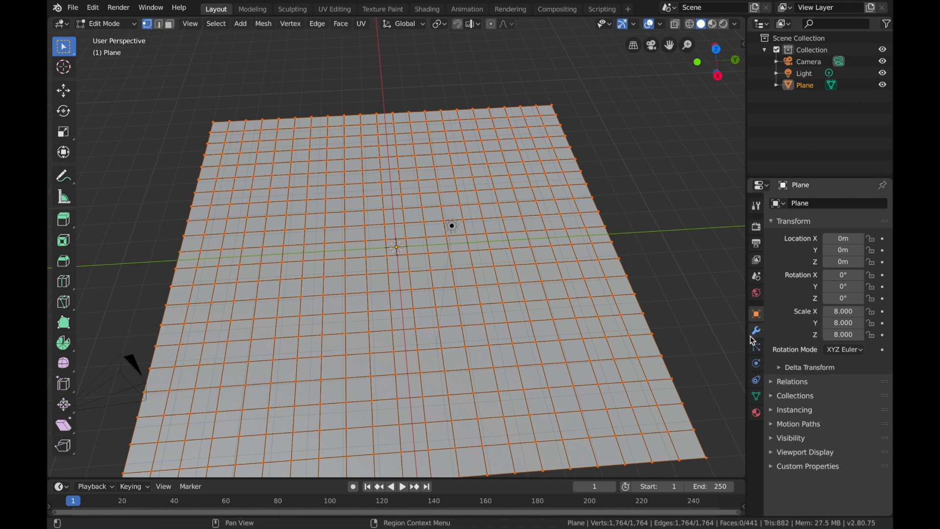
Add a Smooth modifier with factor near 1.15 to shrink squares into spaced tiles
click(756, 329)
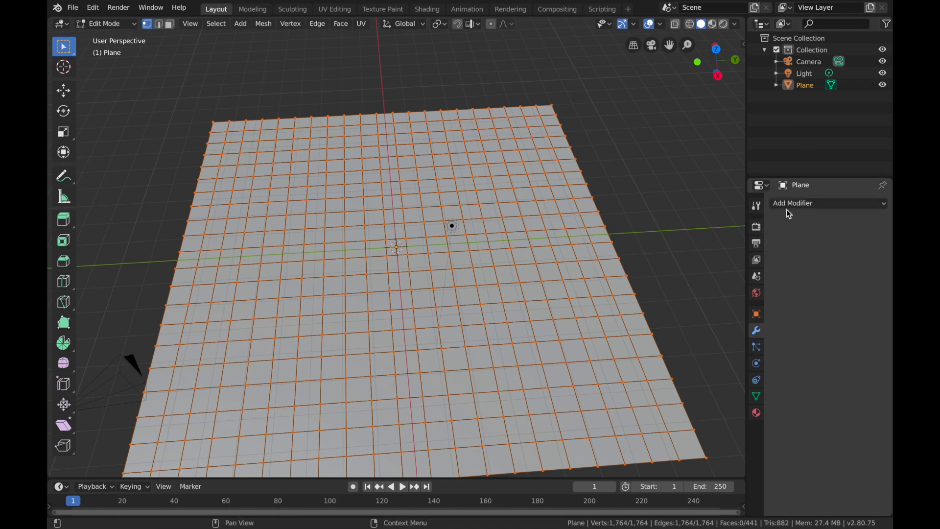
click(827, 202)
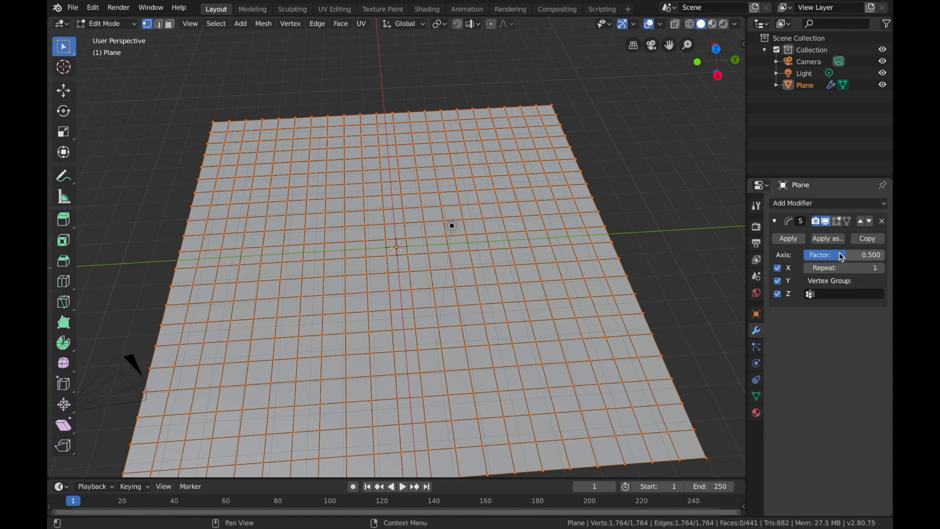
drag(845, 254, 875, 255)
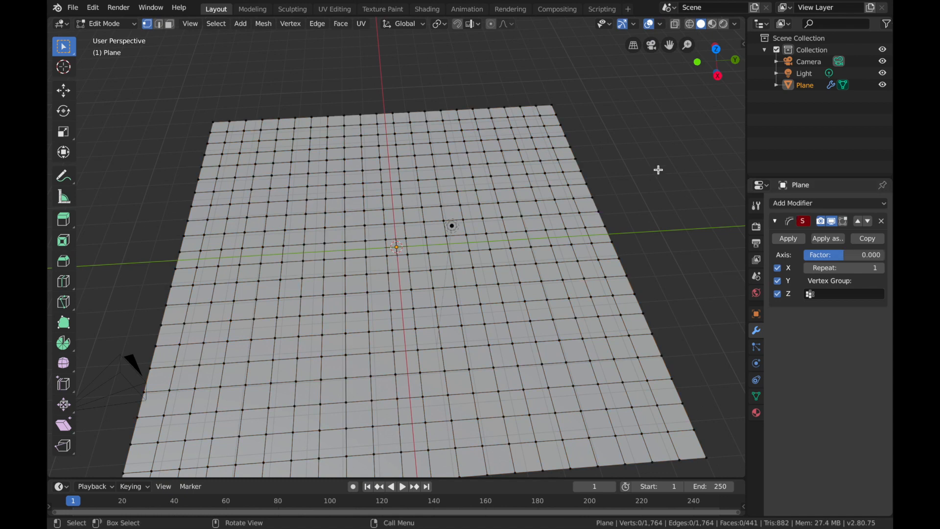
key(Tab)
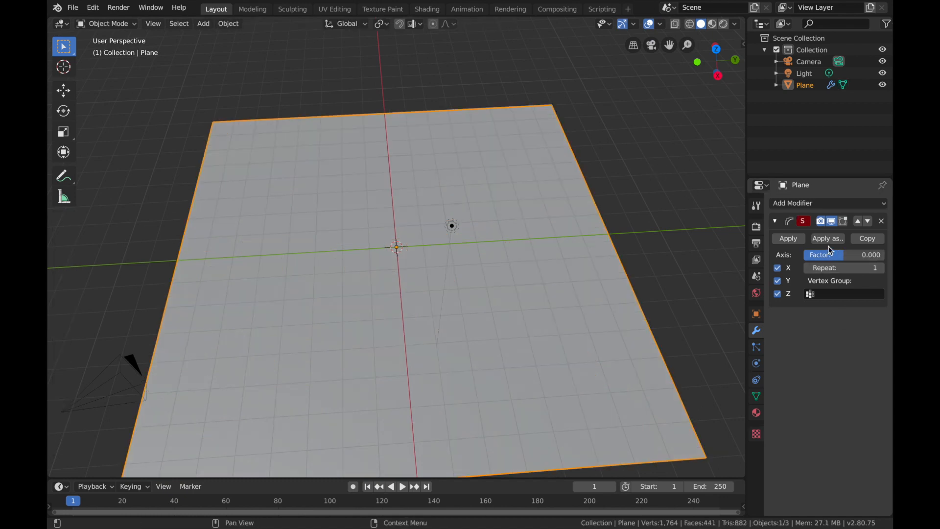
drag(824, 254, 869, 254)
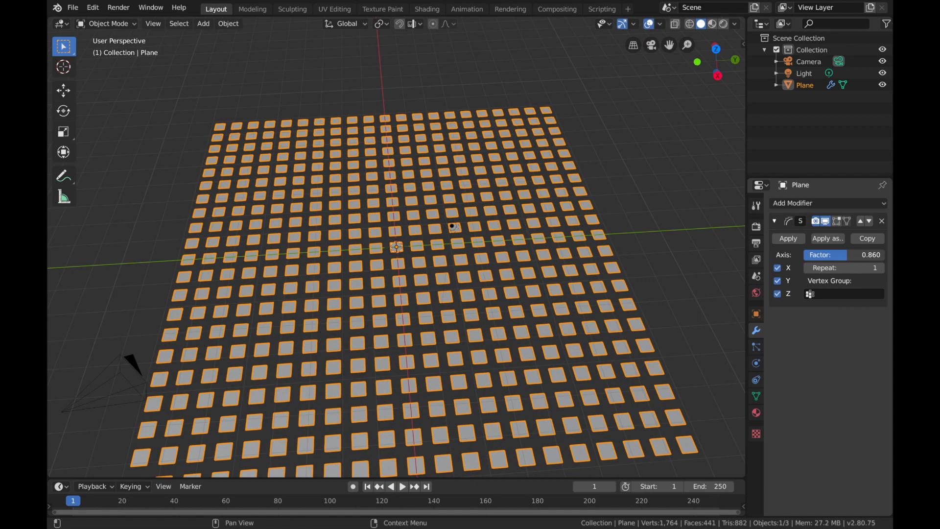
drag(827, 254, 852, 254)
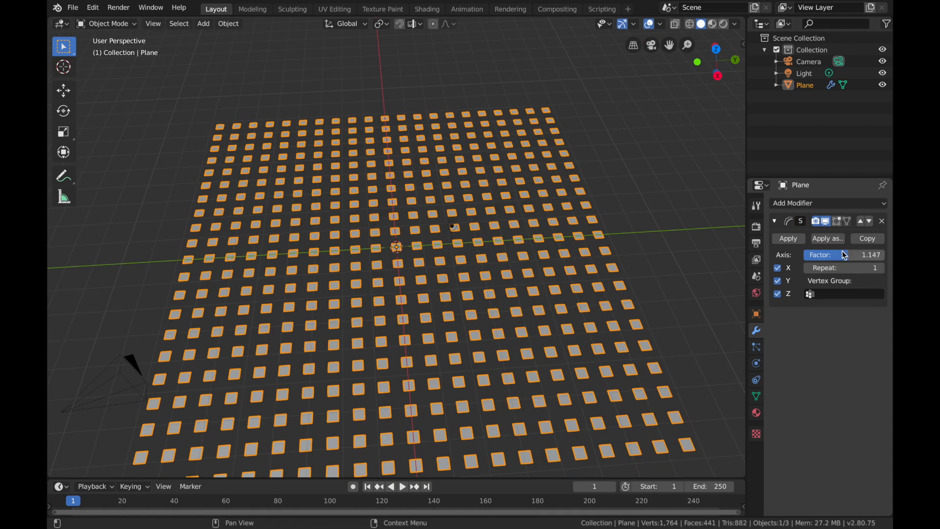
click(808, 62)
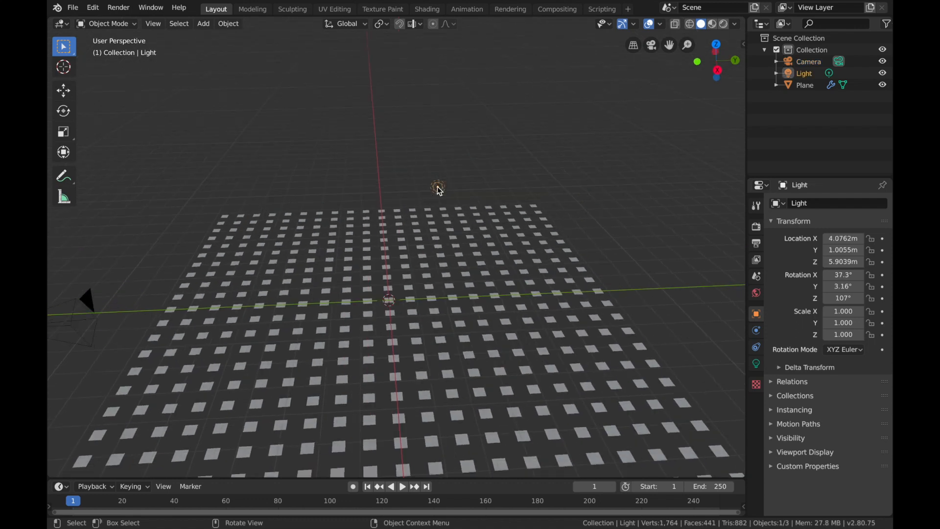
Delete the light, select the camera and clear its location to the origin
key(X)
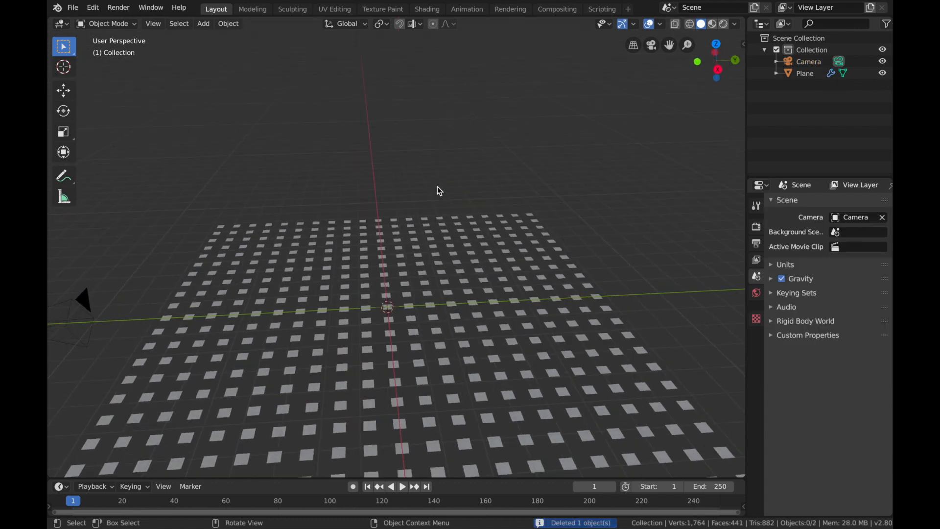
click(84, 300)
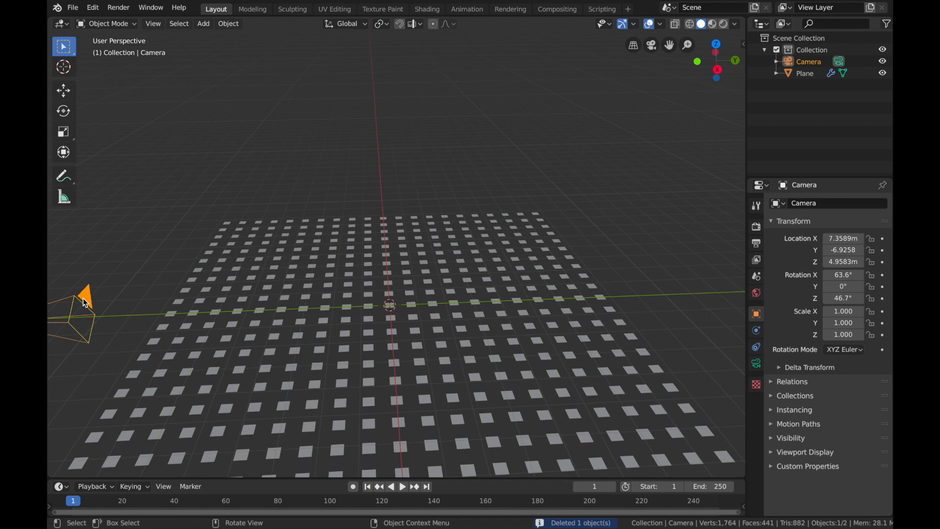
key(alt+g)
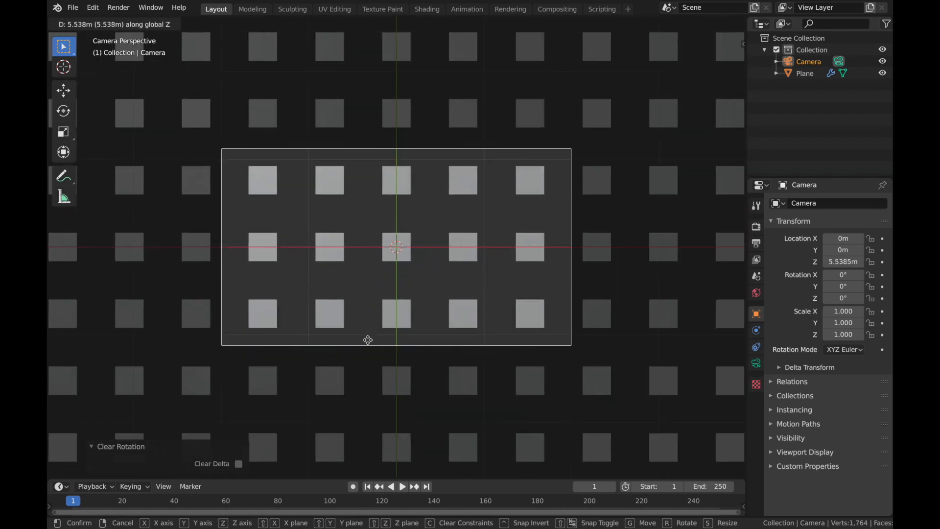
mouse_move(351, 401)
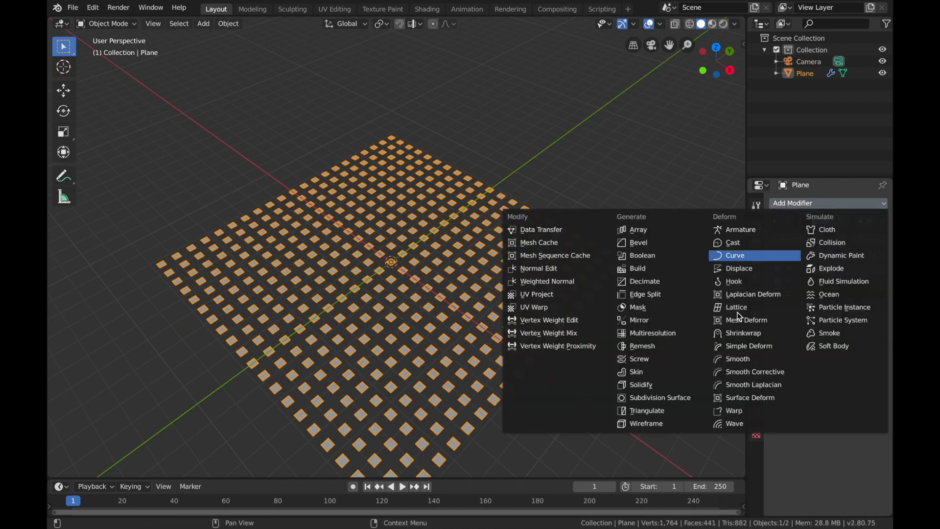
mouse_move(640, 385)
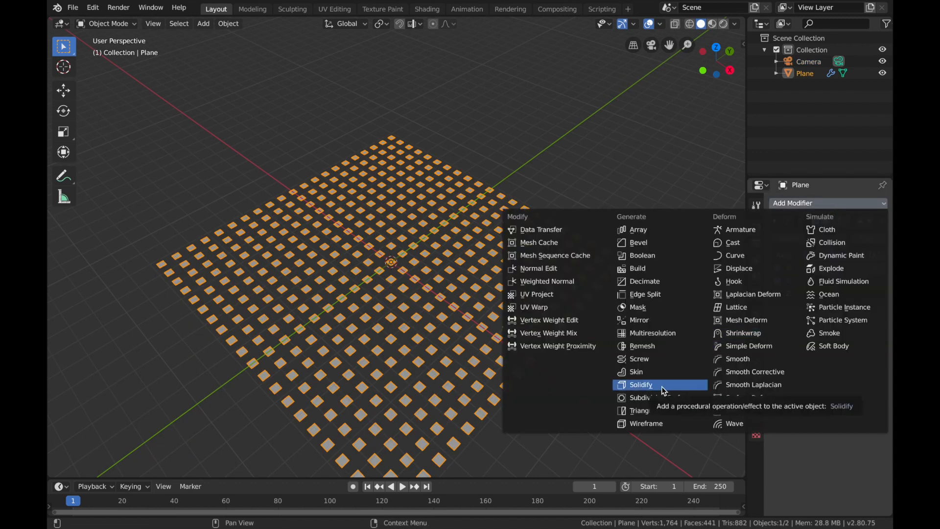
Add a Solidify modifier giving the tiles about 0.13 m thickness
click(640, 384)
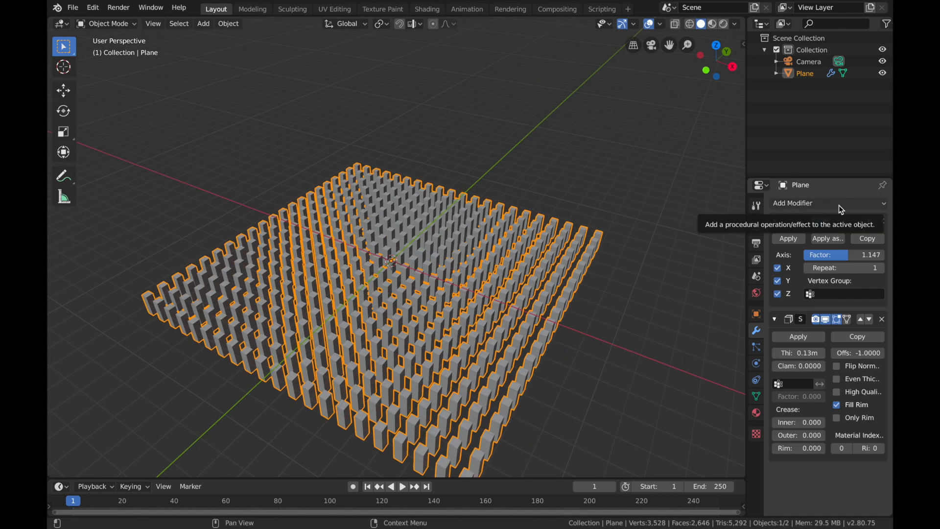
Add a Displace modifier, move it to the stack top, and assign a new texture
click(827, 202)
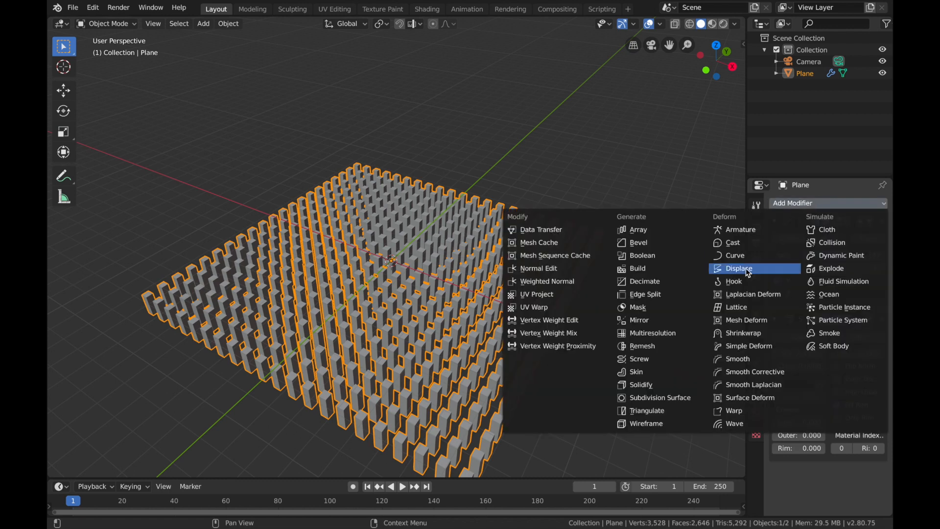
click(737, 268)
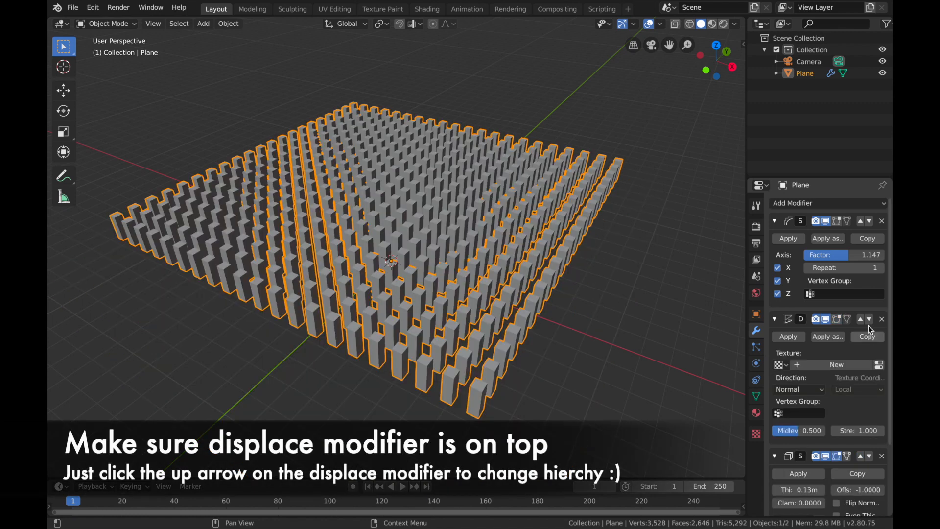
click(859, 318)
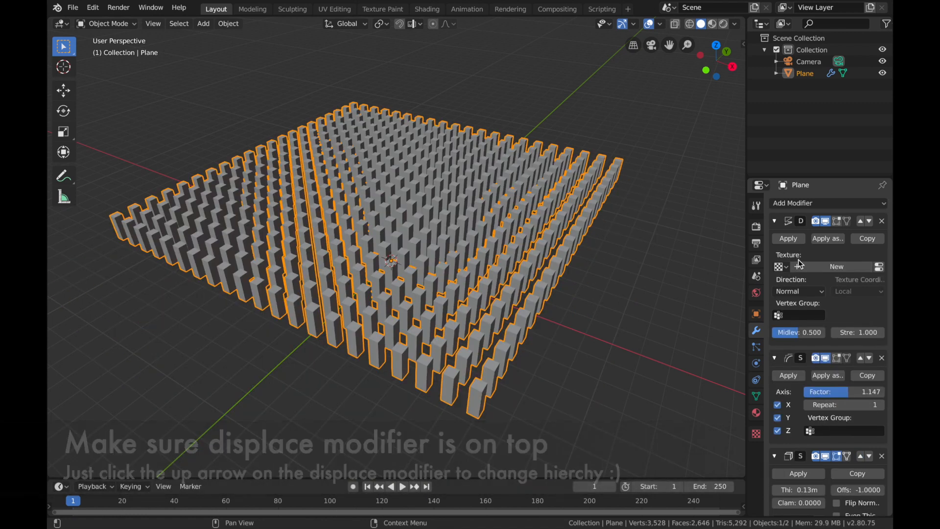
click(835, 266)
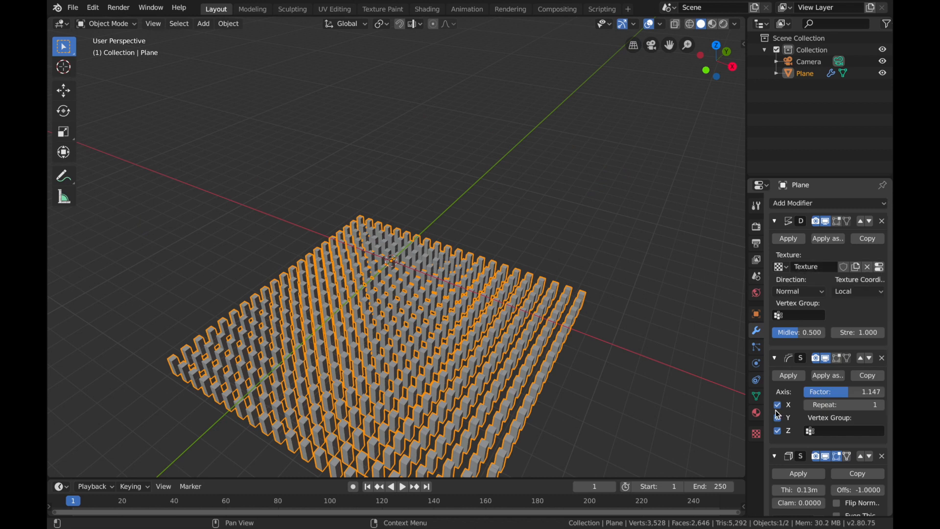
Set the displacement texture type to Marble
click(754, 434)
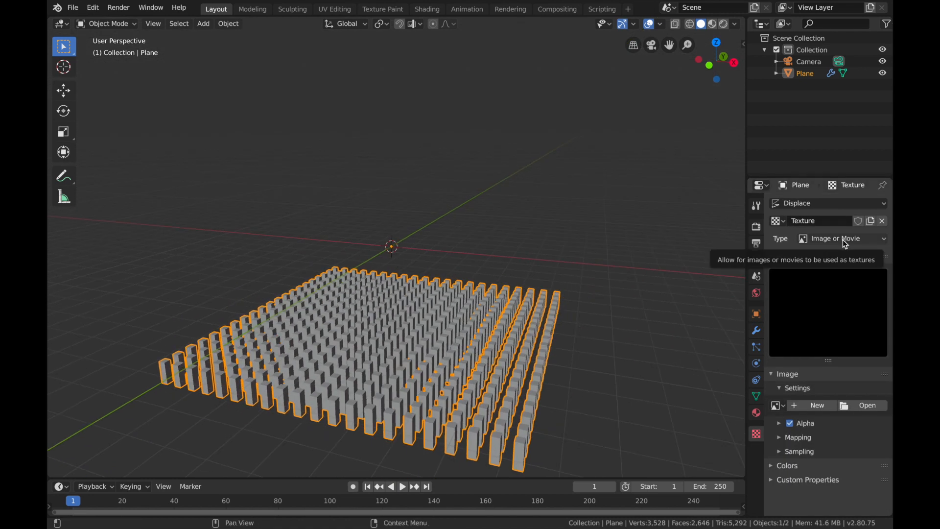
click(841, 238)
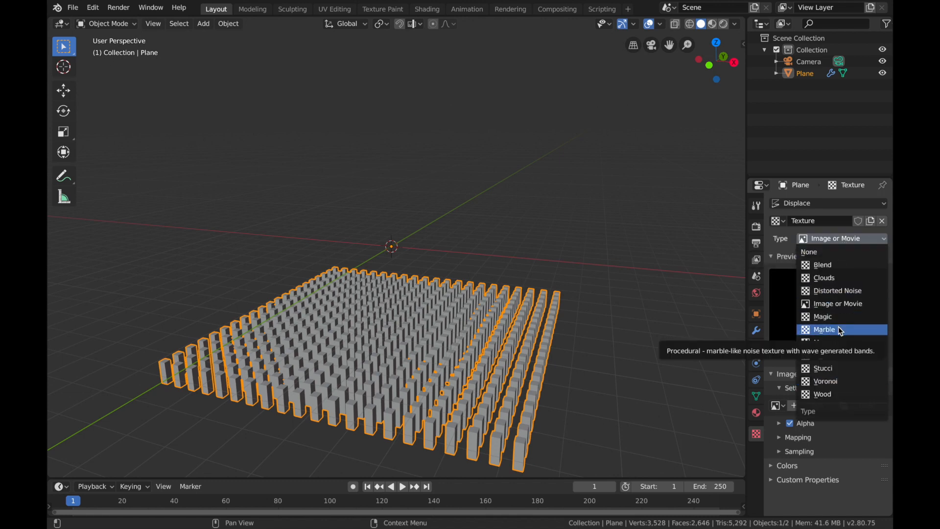
click(824, 329)
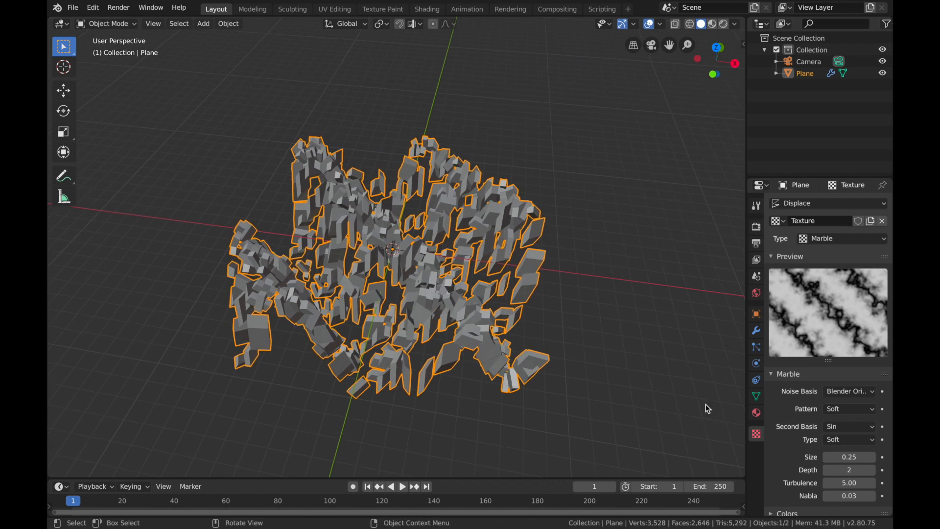
Add a cube Empty scaled to about 5.1 around the blocks, then reselect the Plane
click(202, 23)
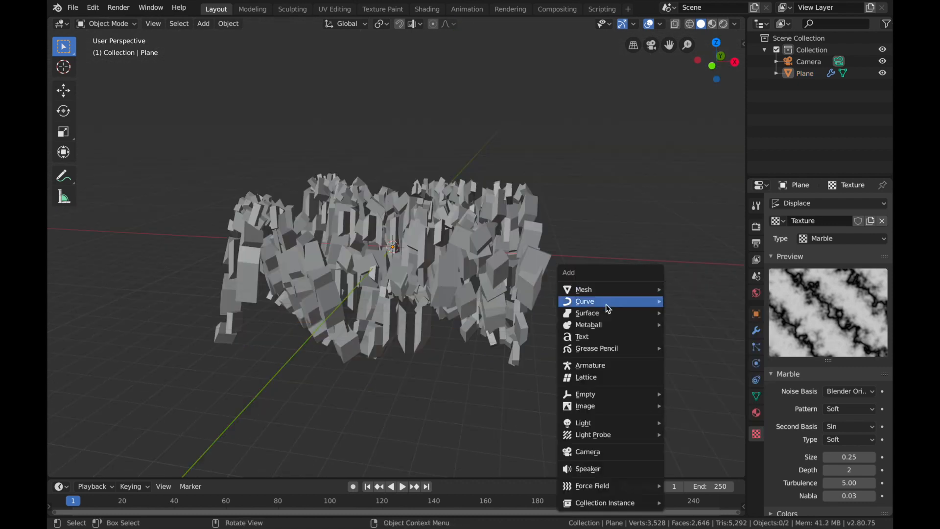
mouse_move(585, 394)
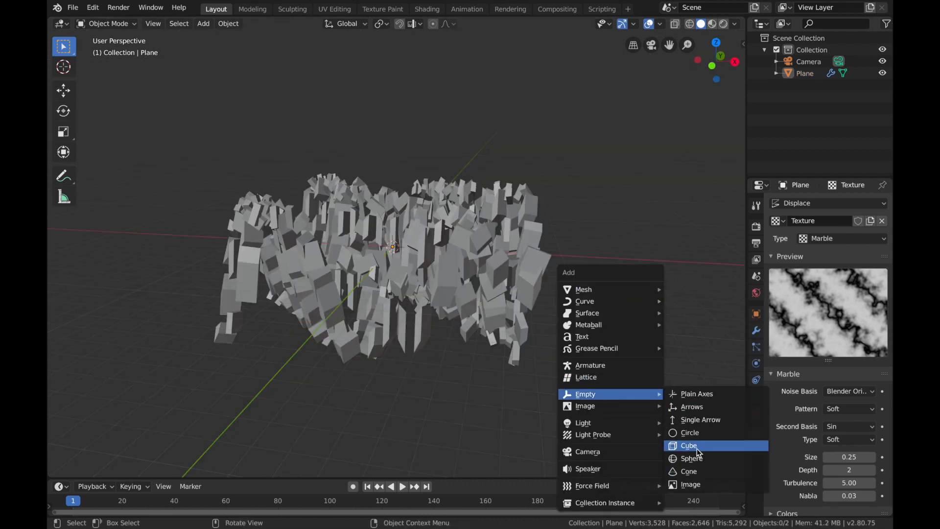
click(689, 445)
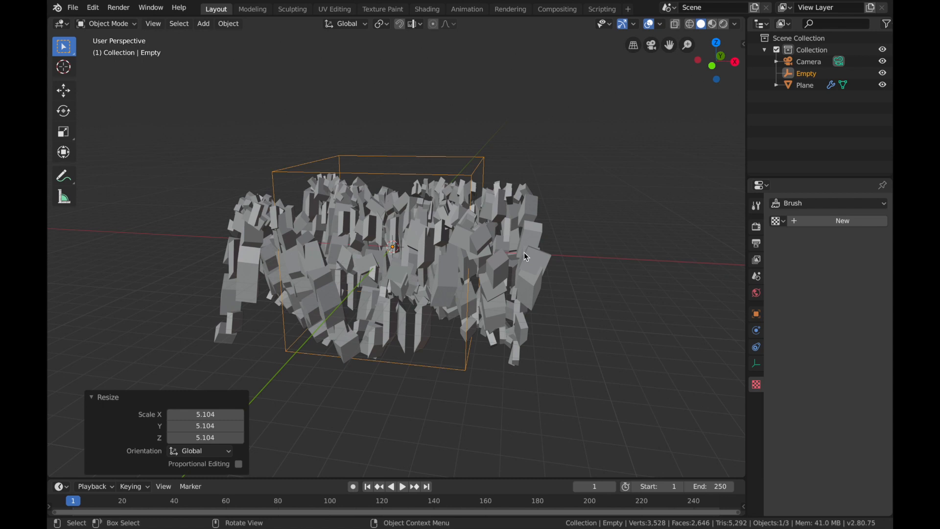
click(805, 85)
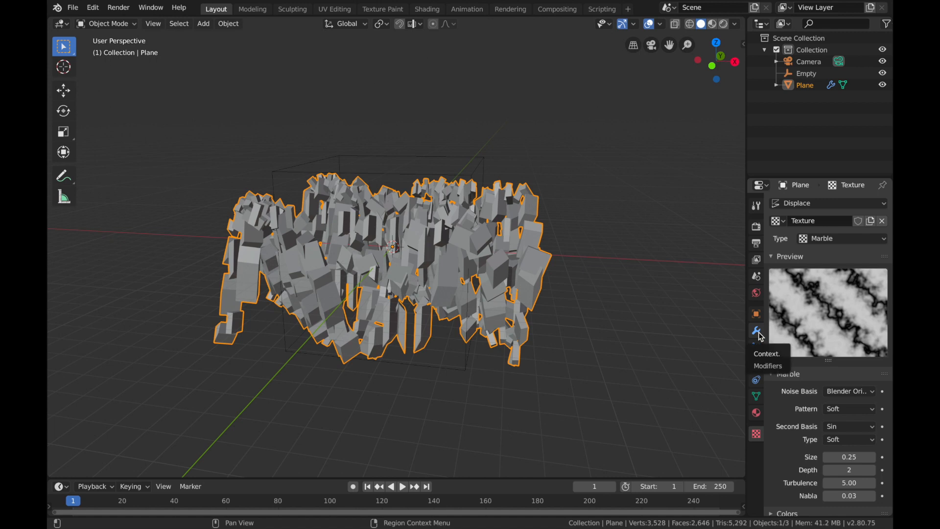
Set Displace strength 0.1, change its texture coordinates, and end the scene at frame 120
click(755, 331)
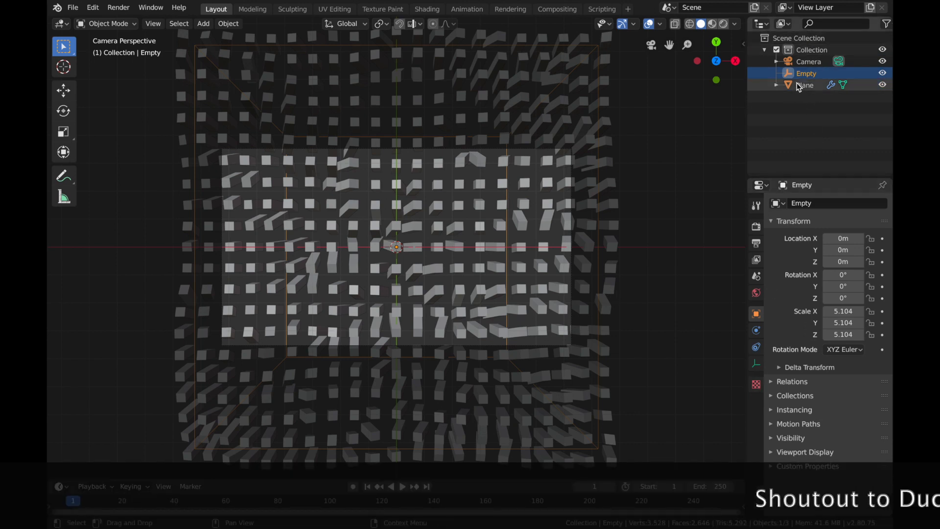
click(805, 85)
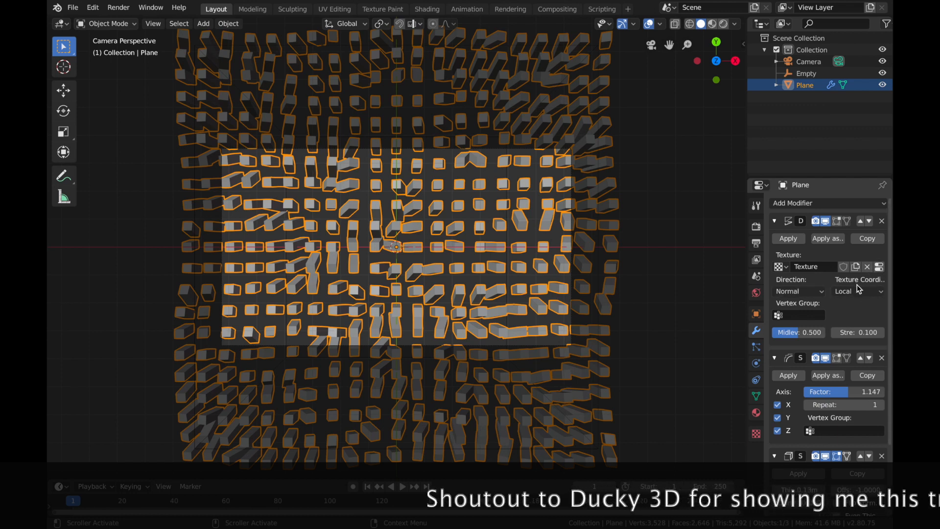
click(856, 291)
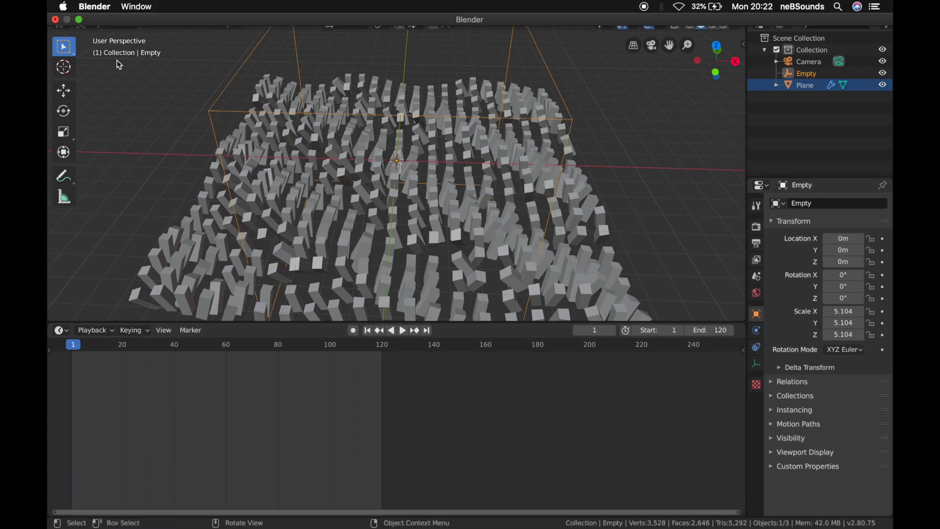
click(92, 8)
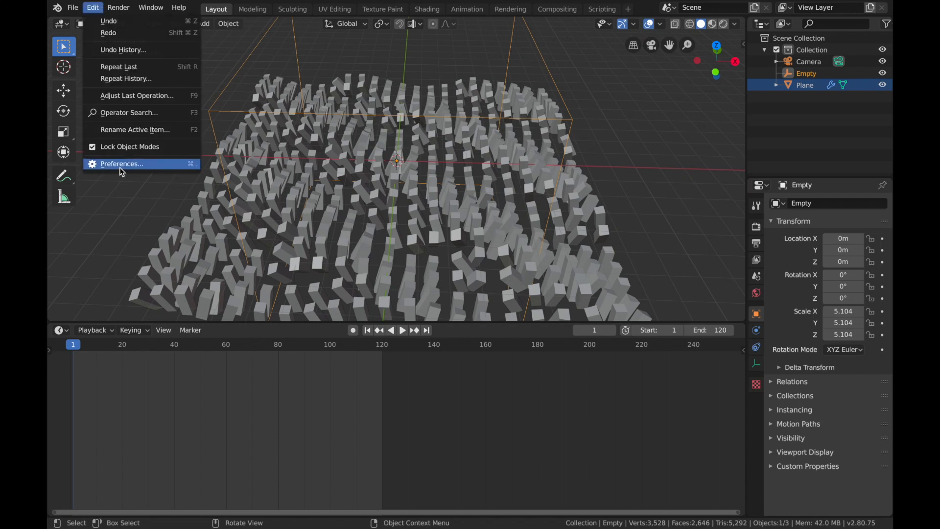
Confirm Default Interpolation is Linear in the Animation preferences
click(121, 164)
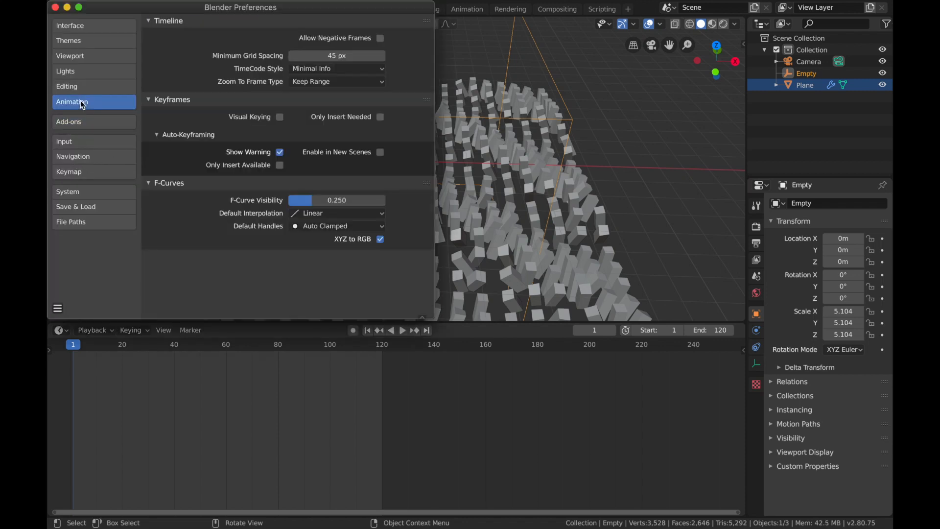
click(336, 213)
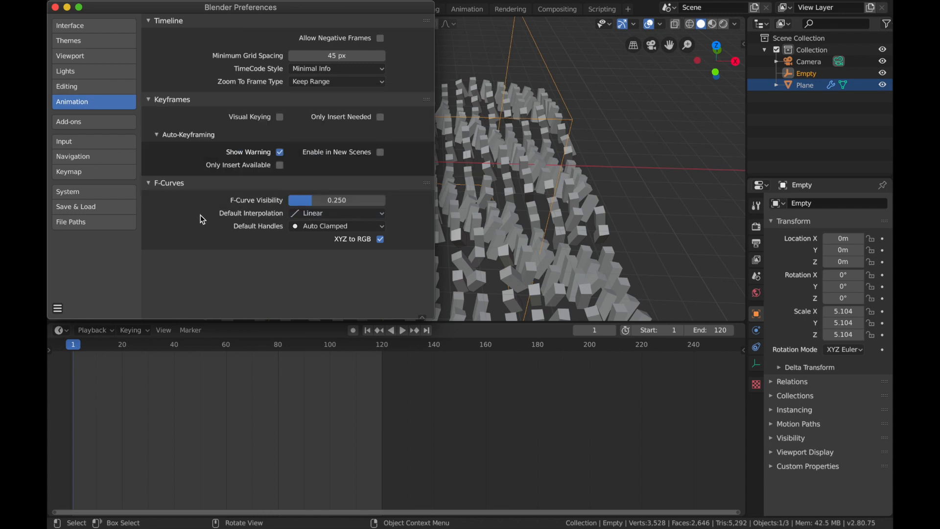
click(55, 7)
text(360)
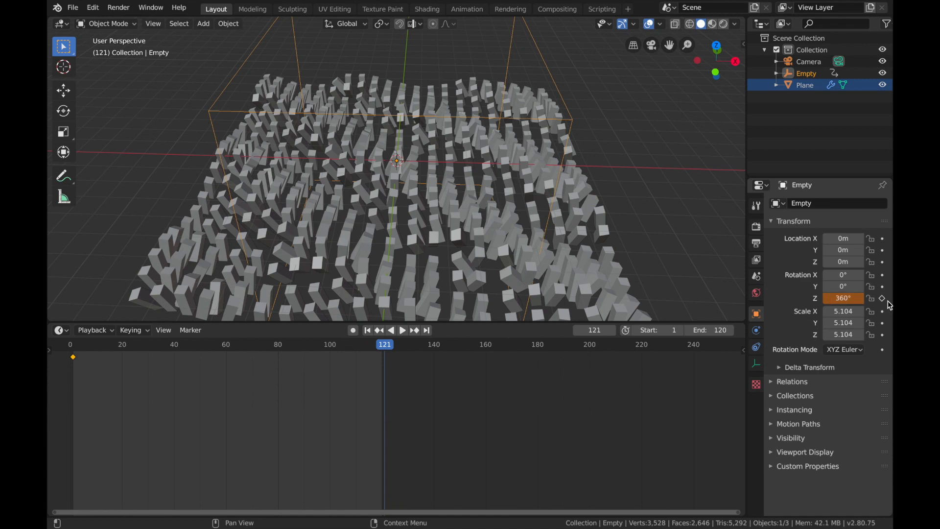
Keyframe the Empty's Rotation Z of 360° at frame 121, then deselect all
click(403, 330)
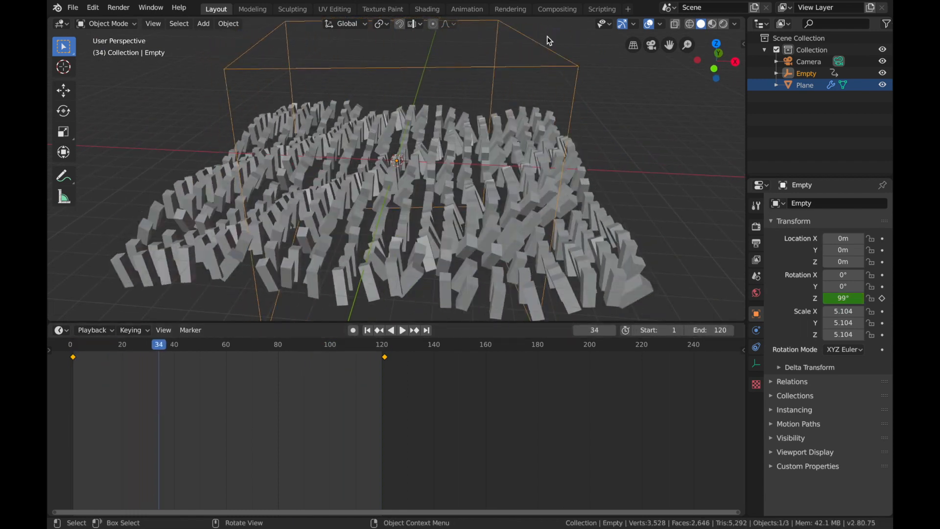
key(s)
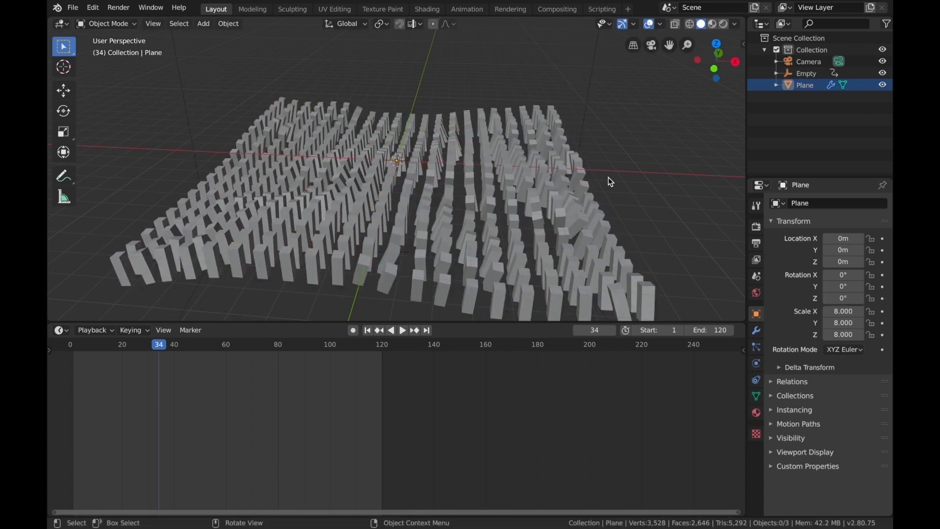
Set the Plane's Marble texture to size 2.00, depth 0 and turbulence 0.10
click(402, 329)
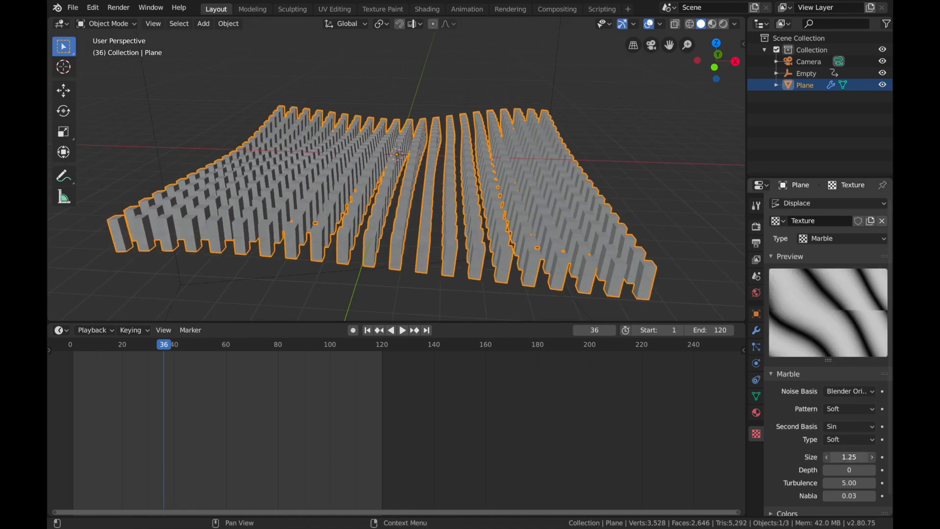
click(401, 329)
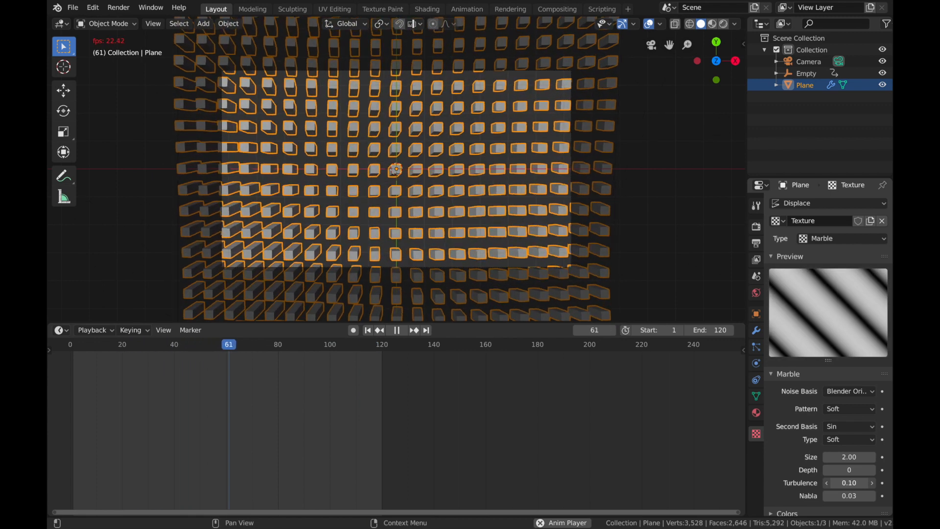
click(847, 390)
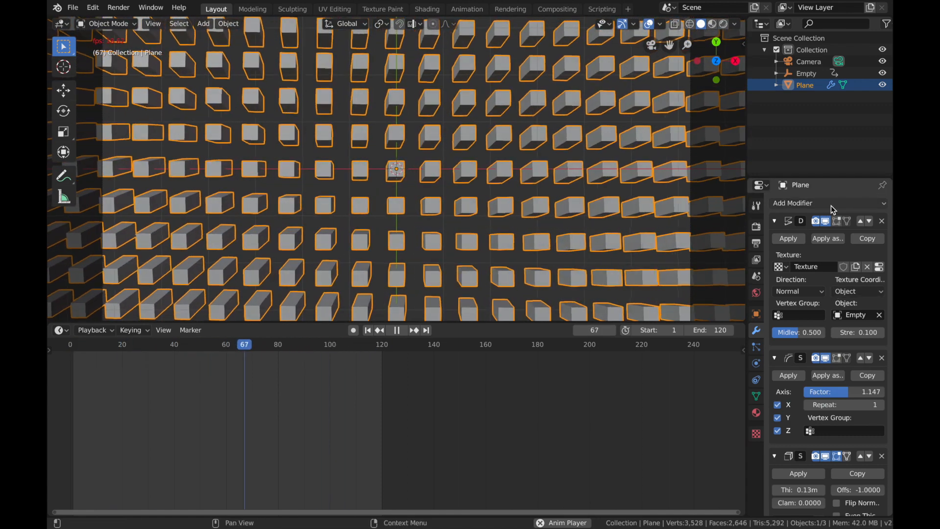
Open the Add Modifier list to add another modifier to the Plane
click(827, 203)
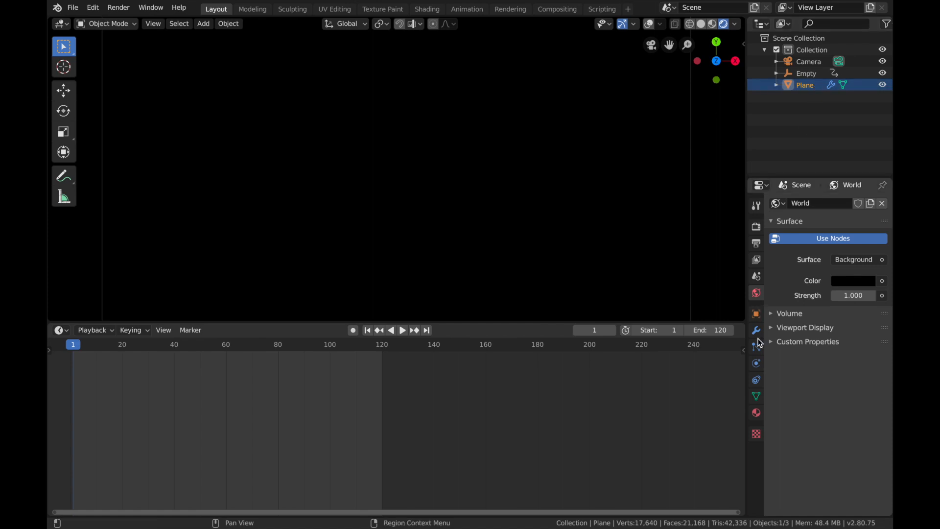
Create a new material for the plane with an Emission surface shader
click(756, 412)
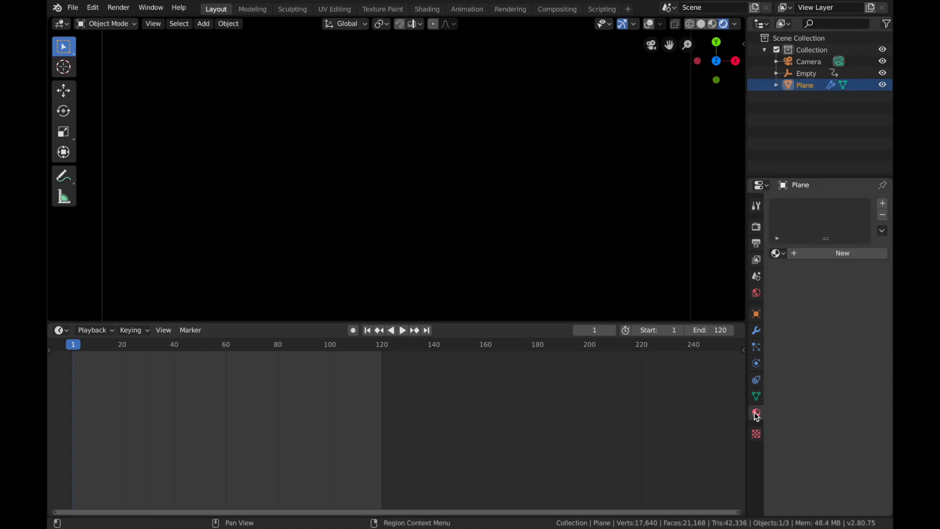
click(842, 252)
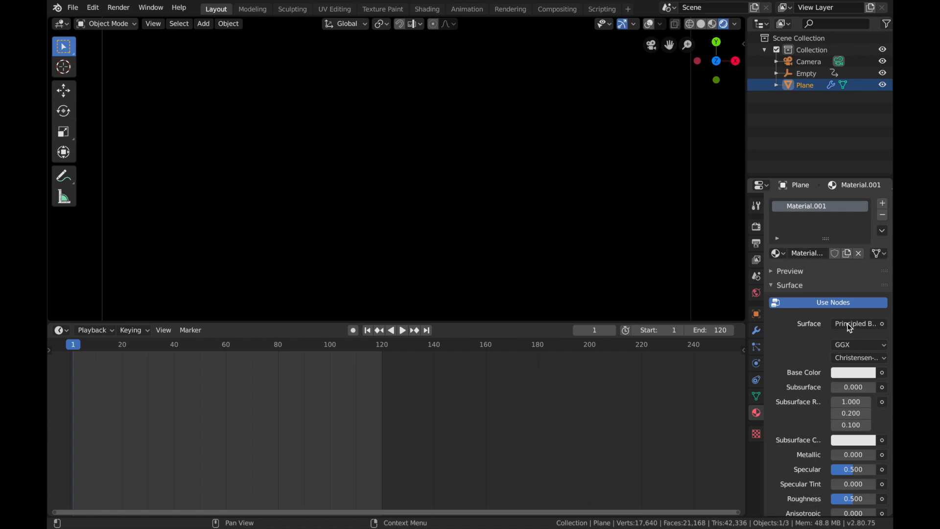
click(856, 323)
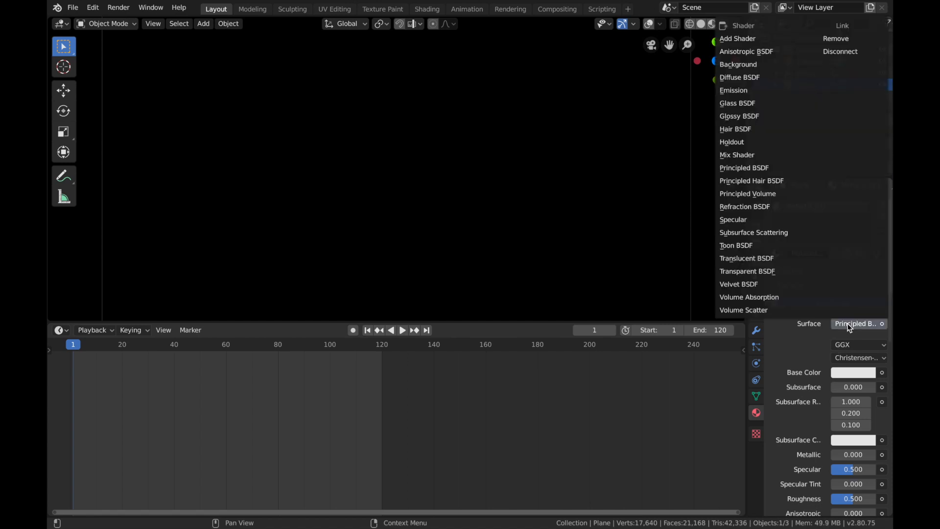
click(733, 90)
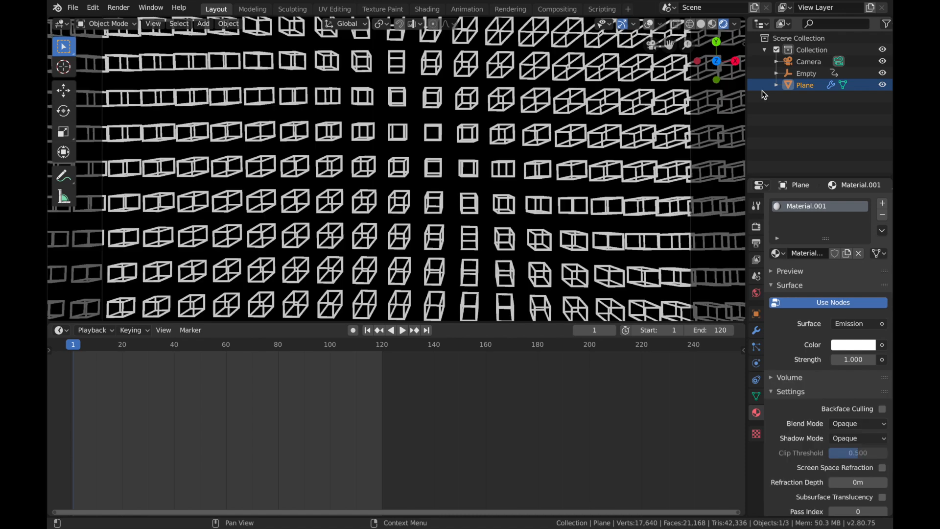
Choose a blue emission colour after trying green and pink
click(851, 344)
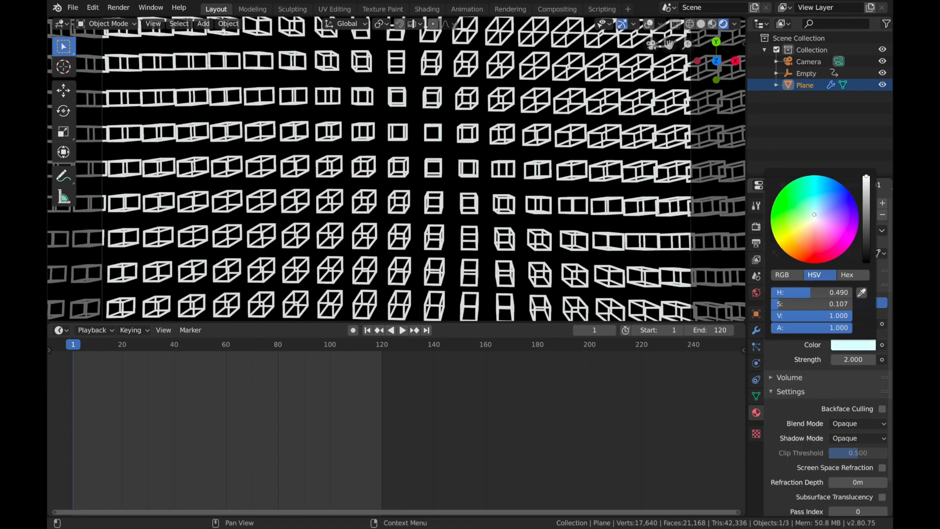
click(800, 208)
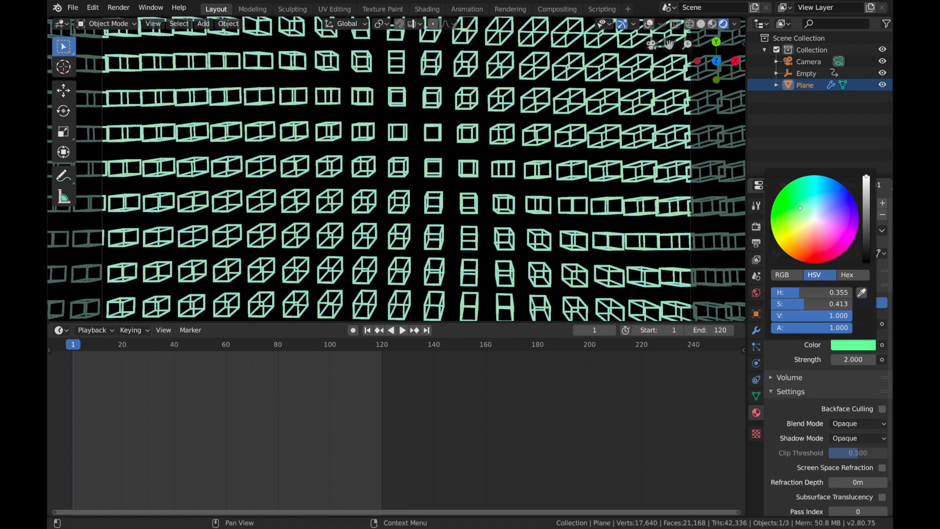
click(836, 204)
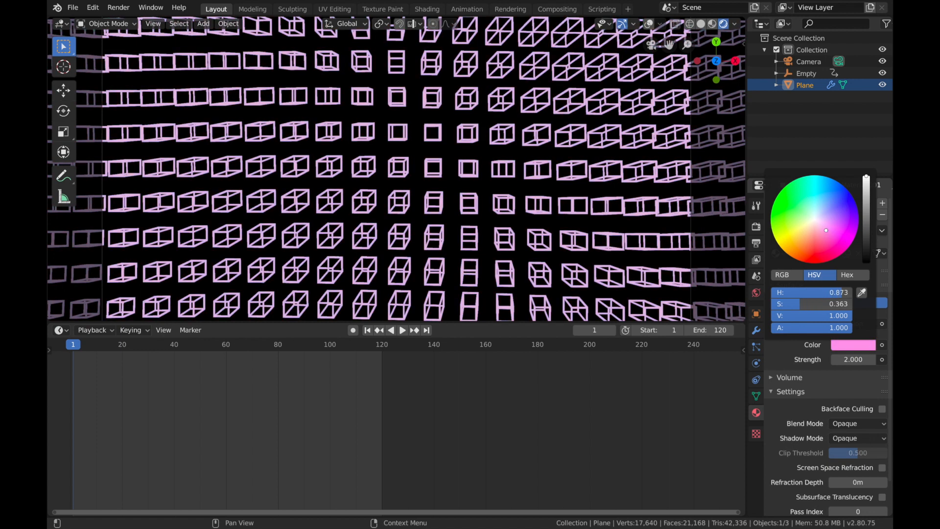
click(402, 330)
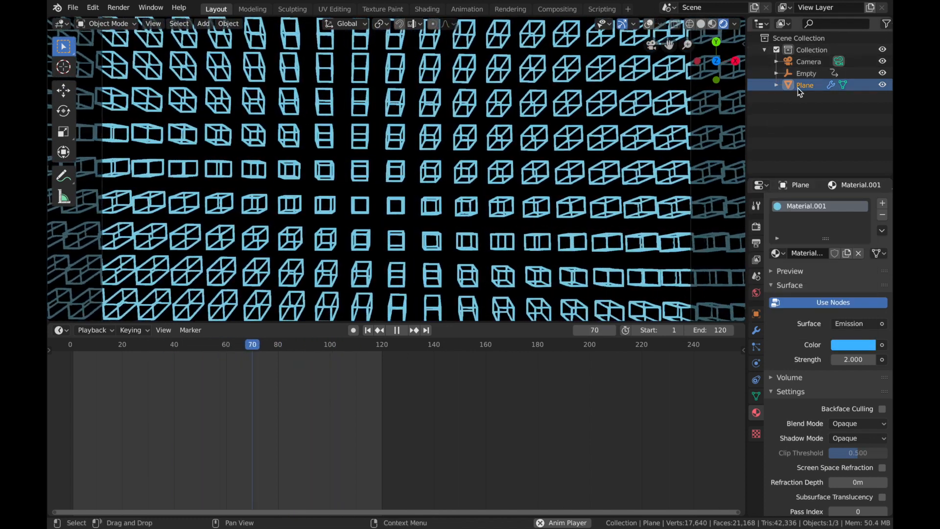
Scale the Empty to about 0.697, then select the Plane
click(806, 73)
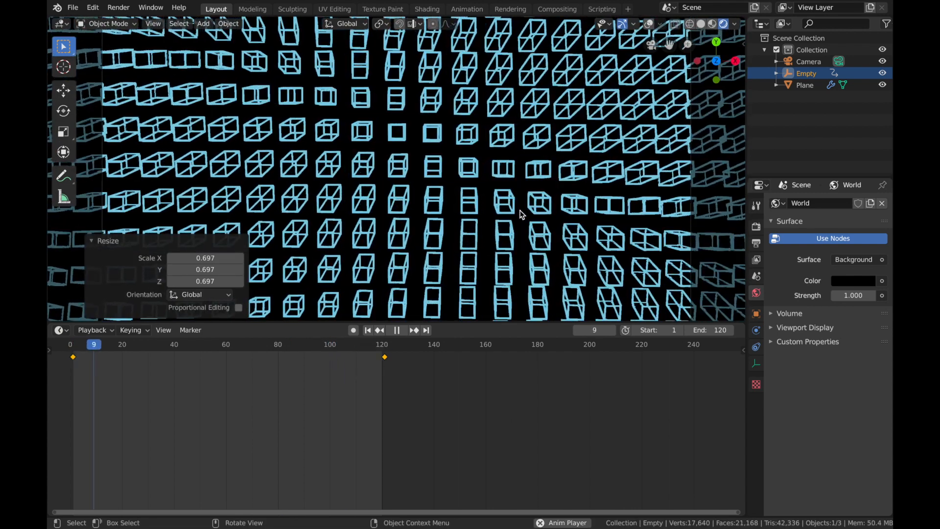
click(169, 345)
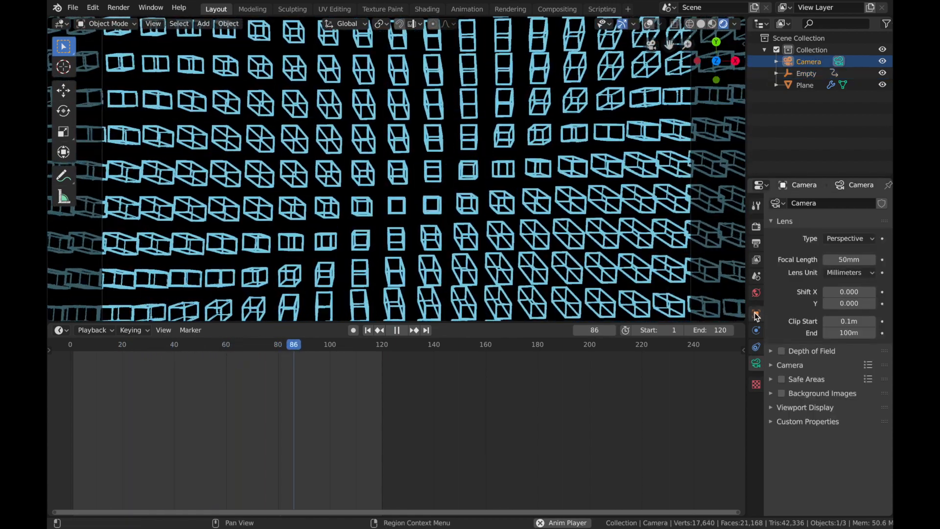
click(804, 84)
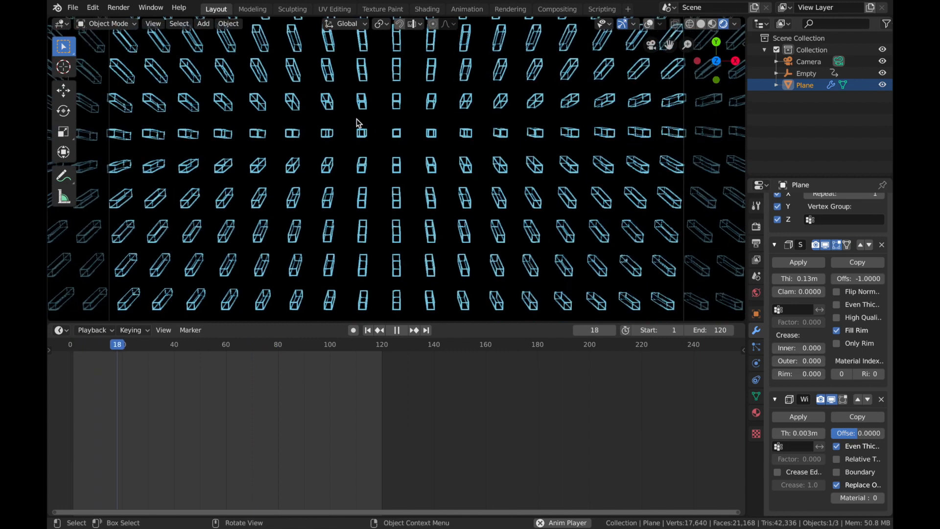
Point render output to 'Wavey Cubes' in Blender Renders/2020/02 Feb
click(425, 329)
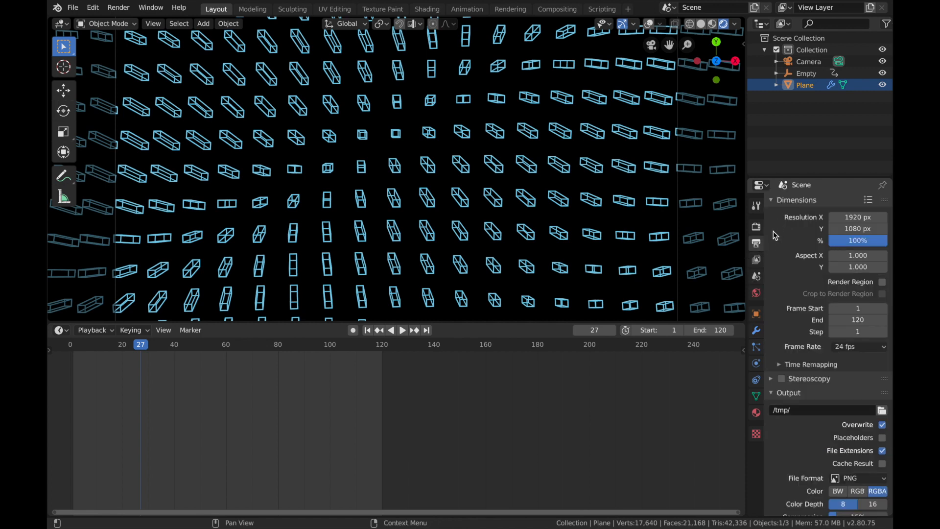
mouse_move(812, 360)
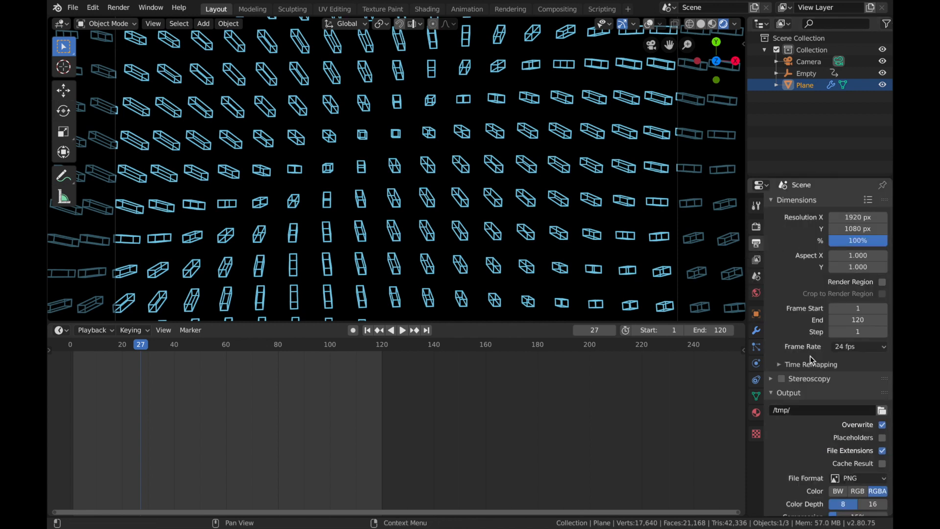
click(881, 410)
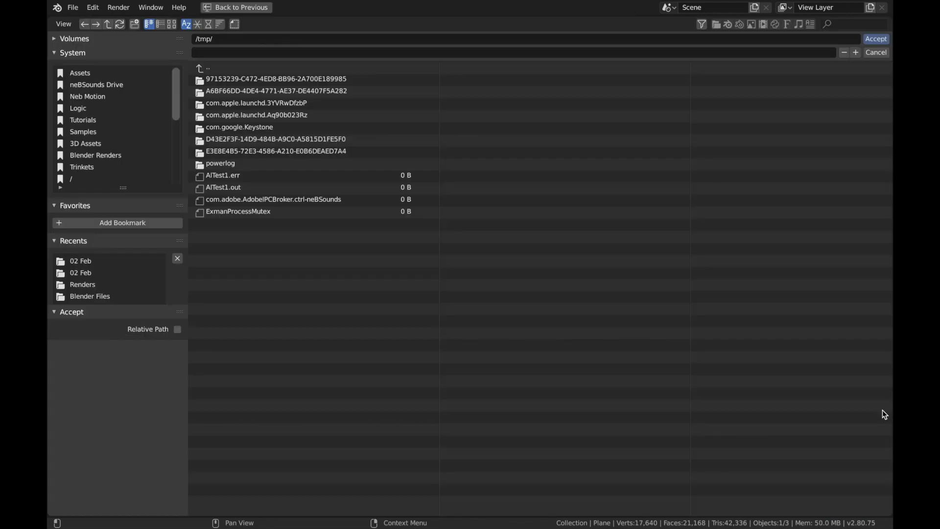
click(238, 211)
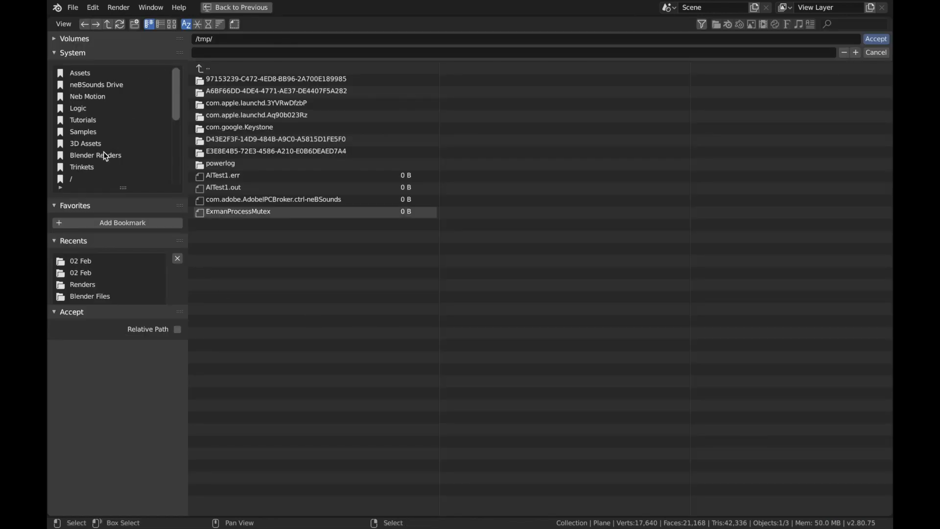
click(96, 155)
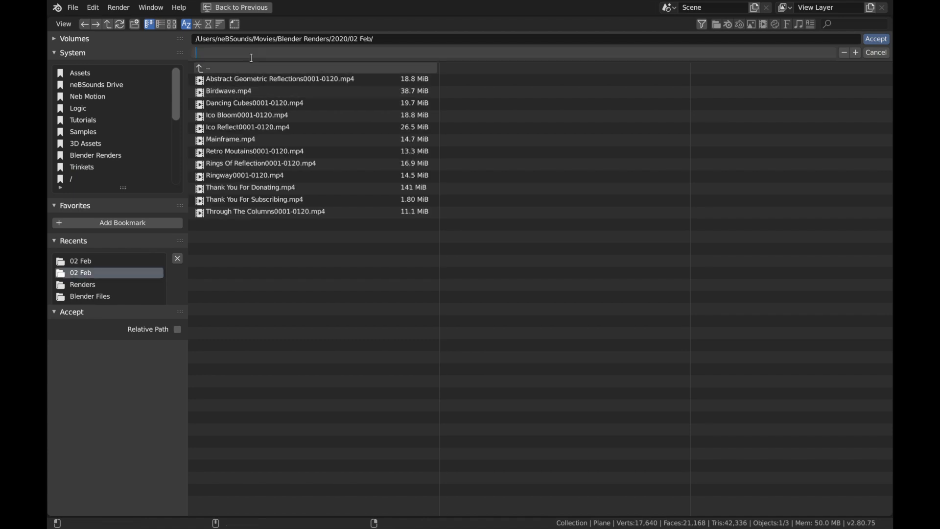
text(W)
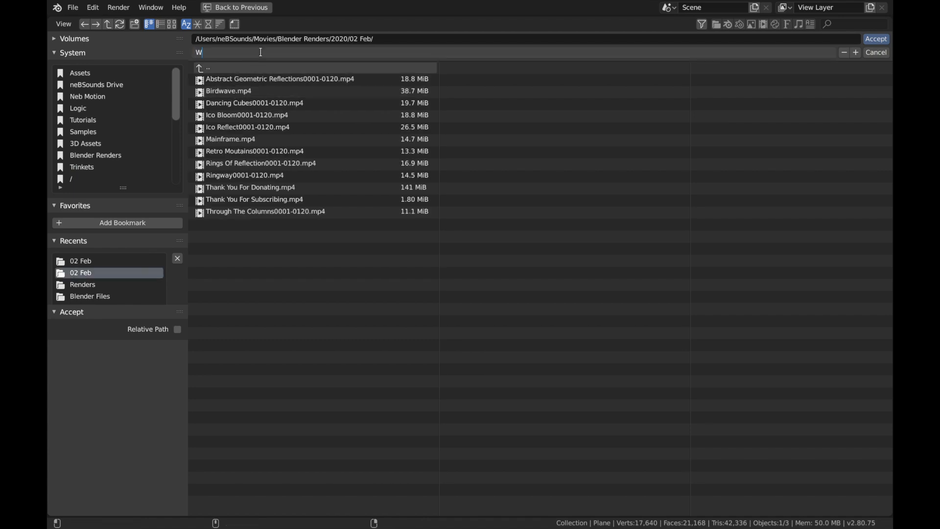
text(avey Cubes)
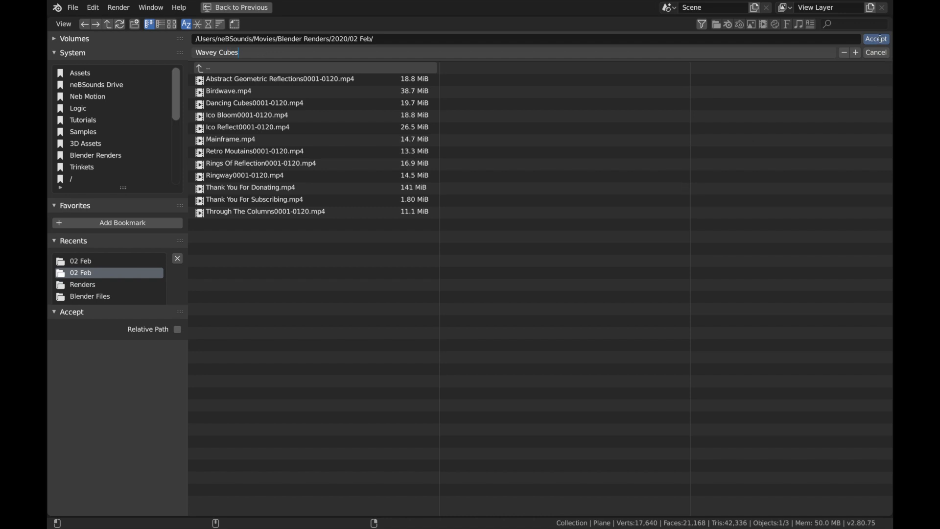
click(875, 39)
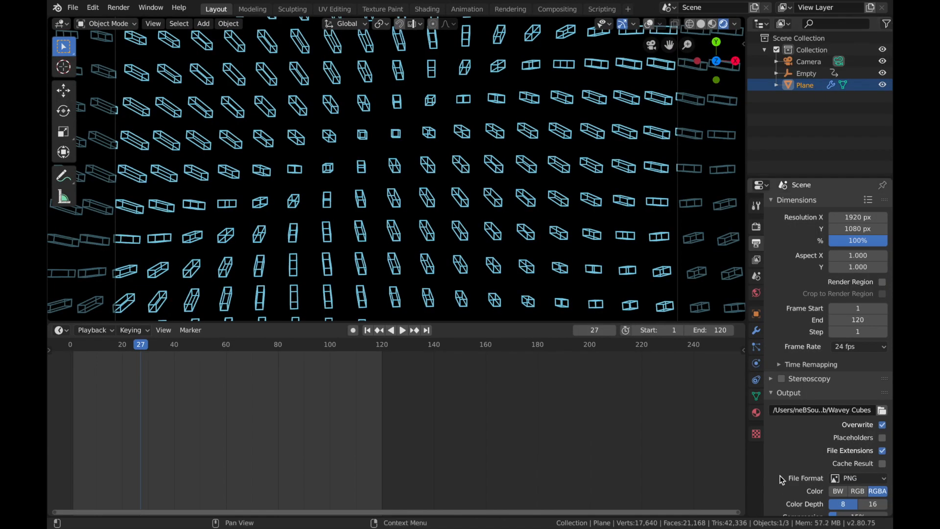
Switch output to FFmpeg MPEG-4 H.264 video, pick output quality, and render the animation
click(857, 478)
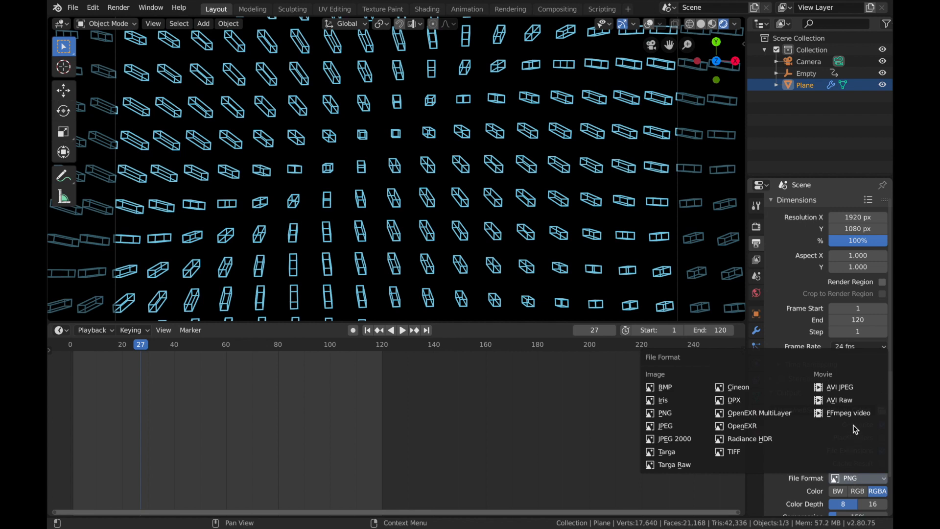
click(847, 412)
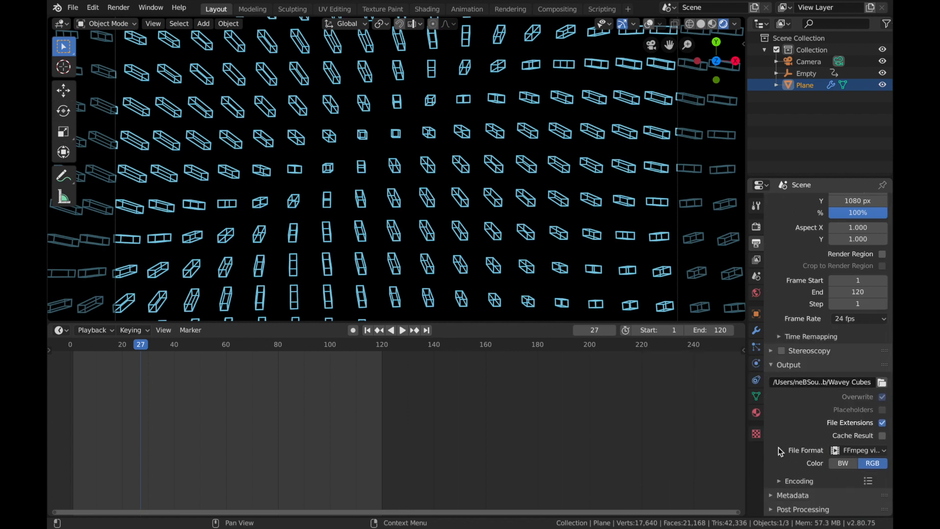
click(857, 499)
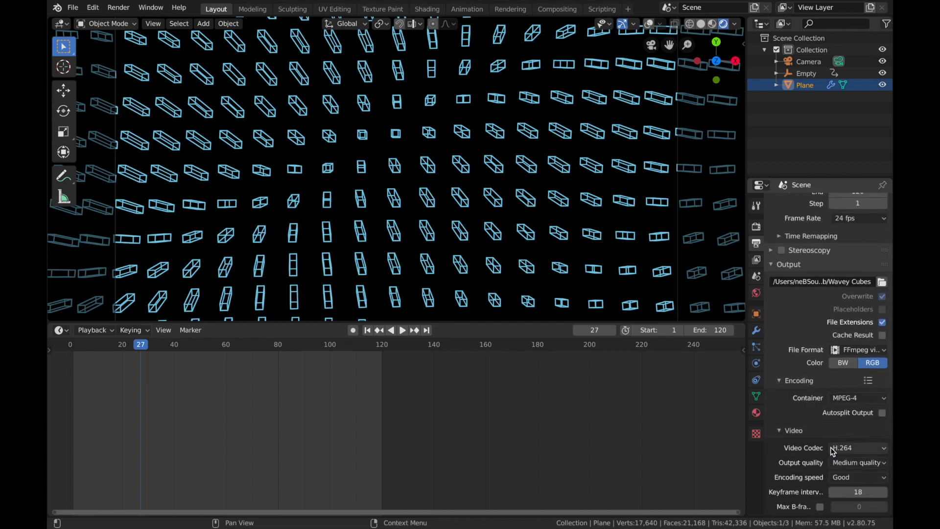
mouse_move(857, 448)
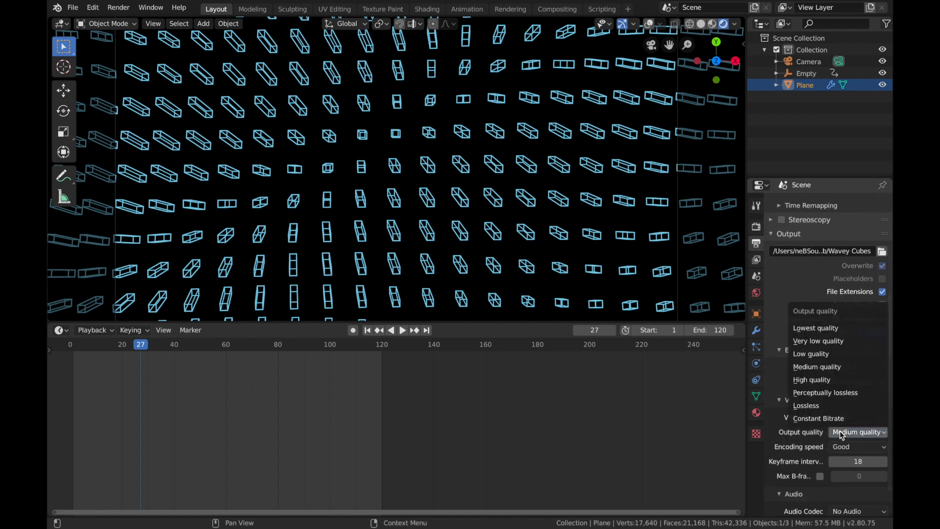
click(830, 392)
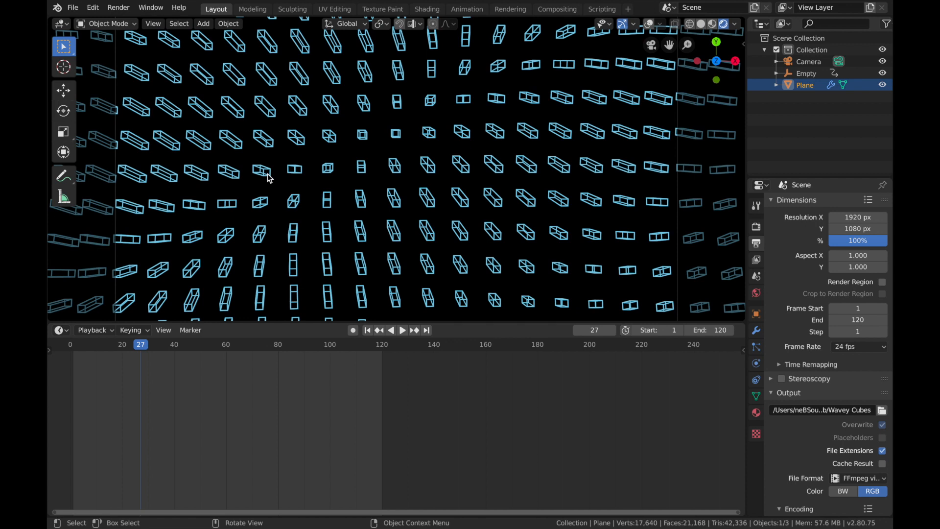
mouse_move(107, 10)
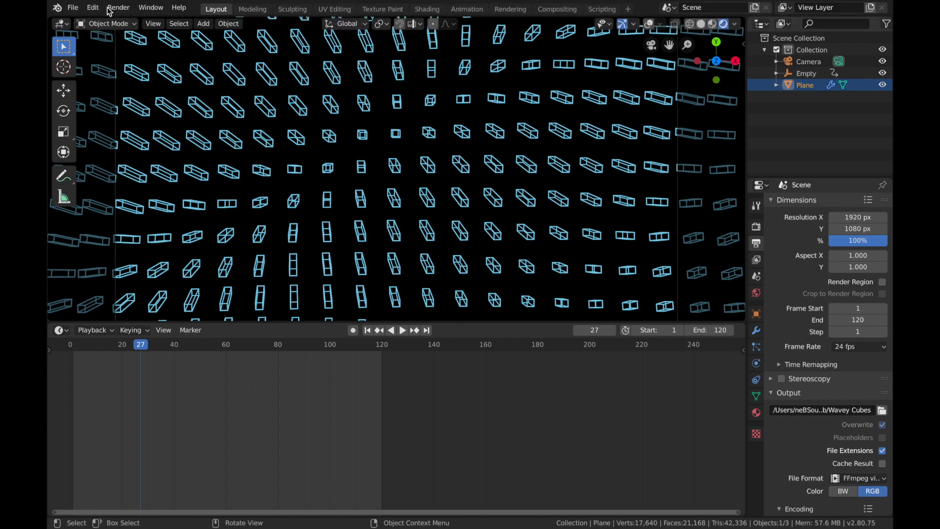
click(118, 7)
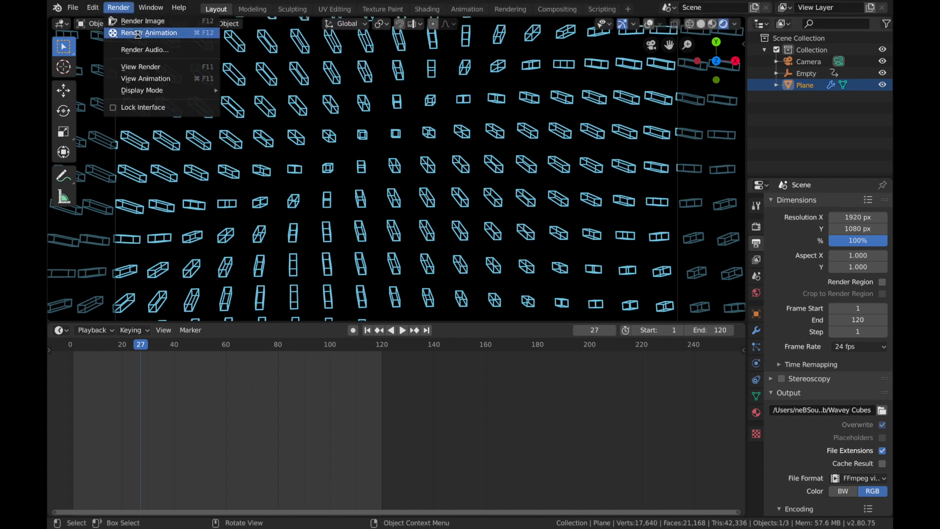
click(159, 33)
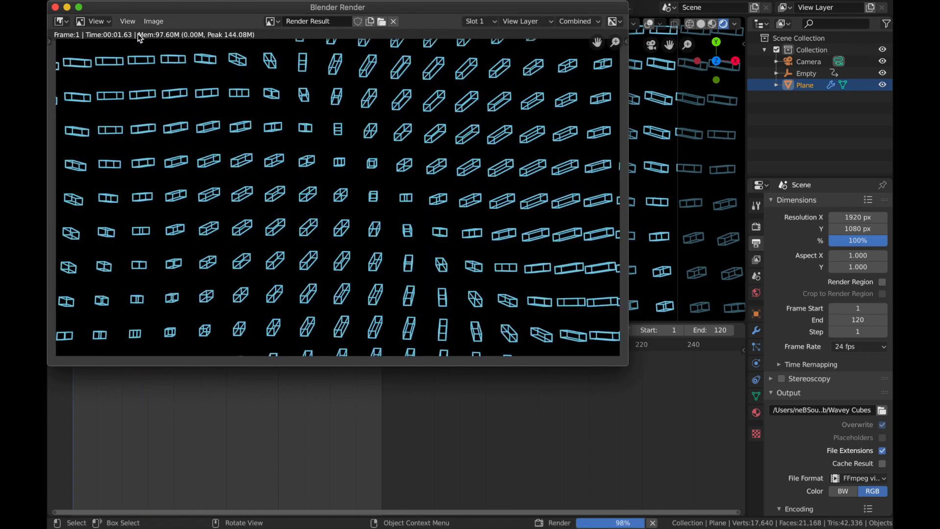